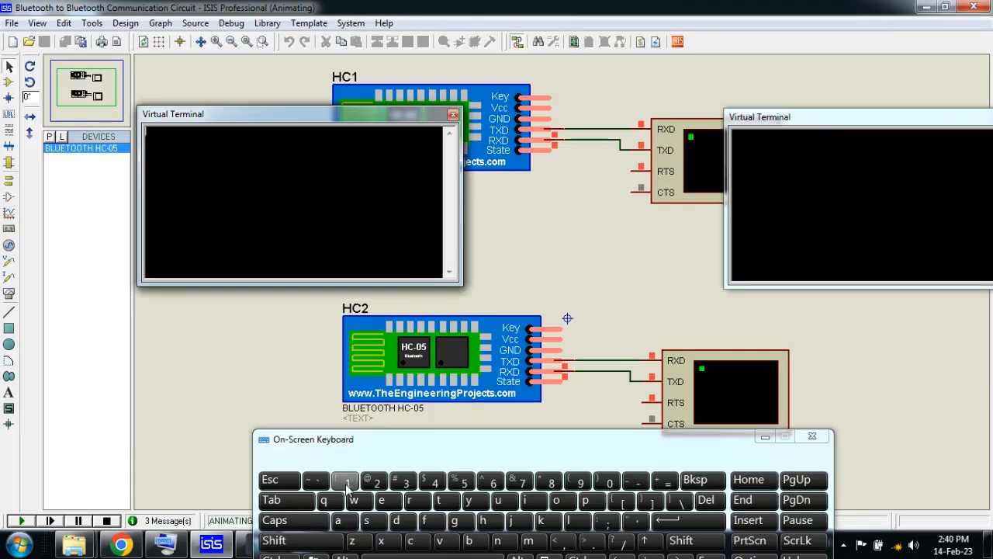
# Send two characters from the On-Screen Keyboard into the running virtual terminal
pyautogui.click(345, 480)
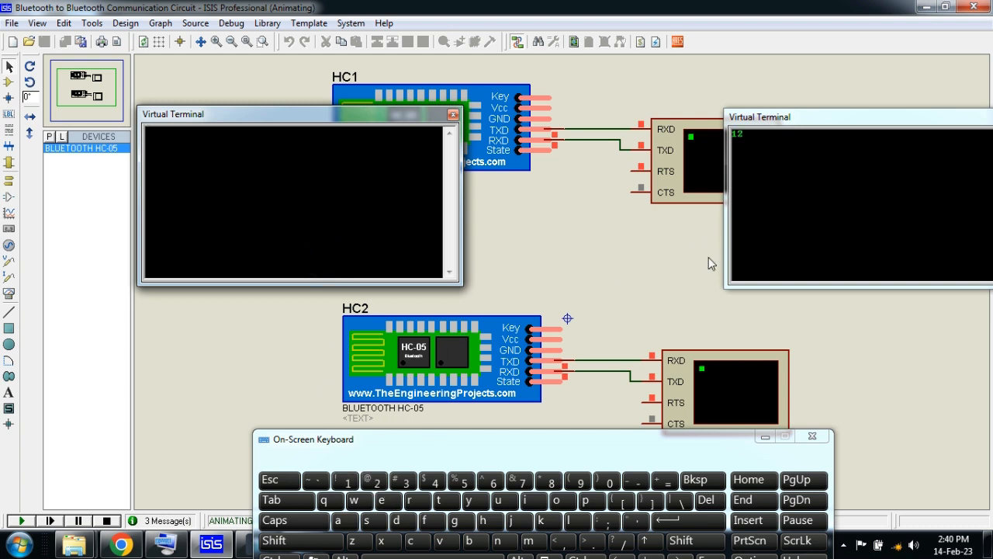
pyautogui.click(403, 480)
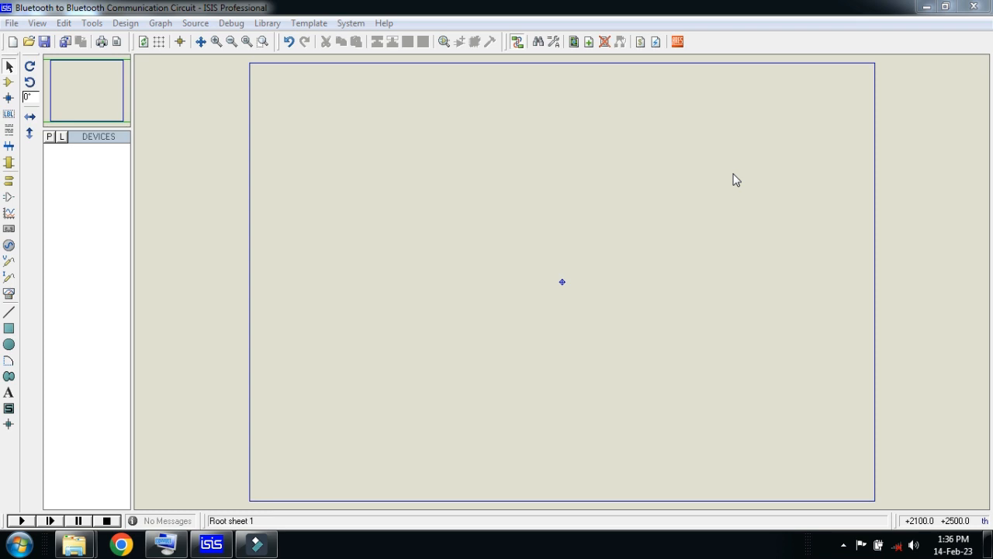
pyautogui.moveTo(562, 230)
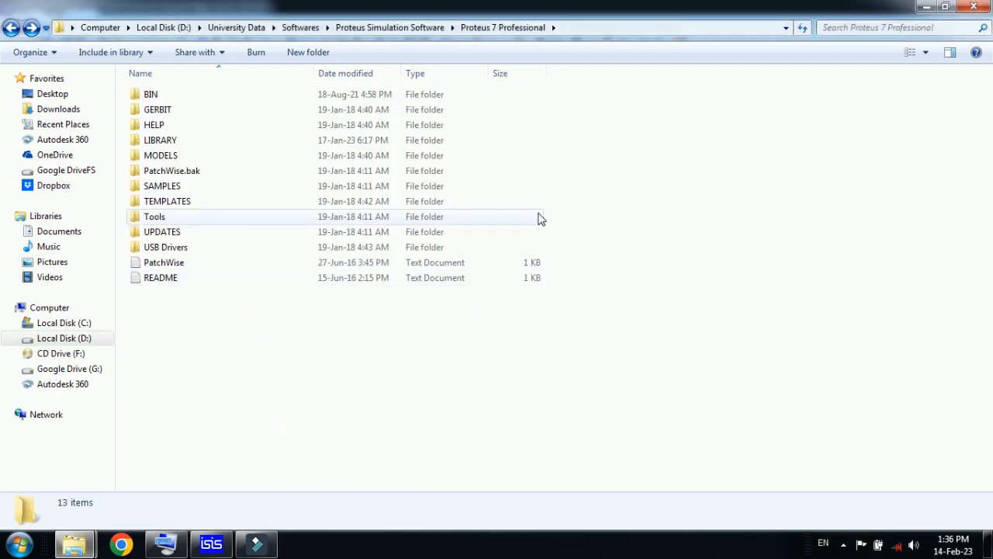
pyautogui.moveTo(654, 145)
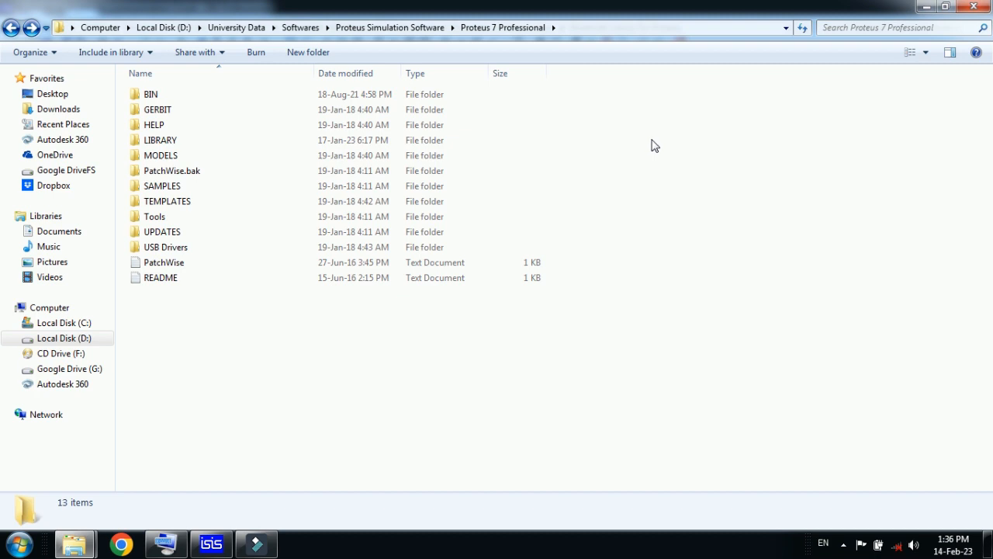
pyautogui.moveTo(671, 123)
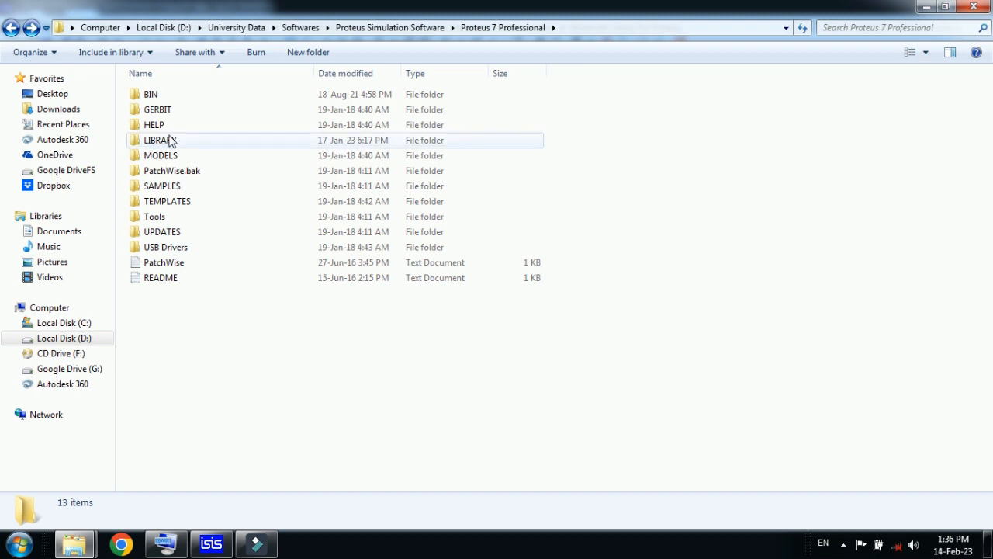
# Paste the BluetoothTEP files into LIBRARY, skip the duplicate warning and go back to the Proteus folder
pyautogui.doubleClick(162, 139)
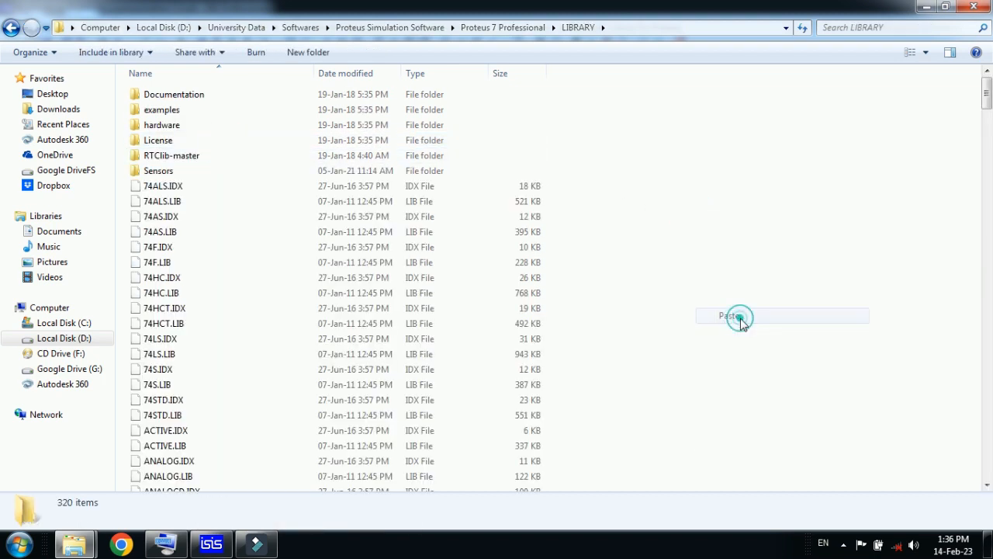
pyautogui.click(730, 316)
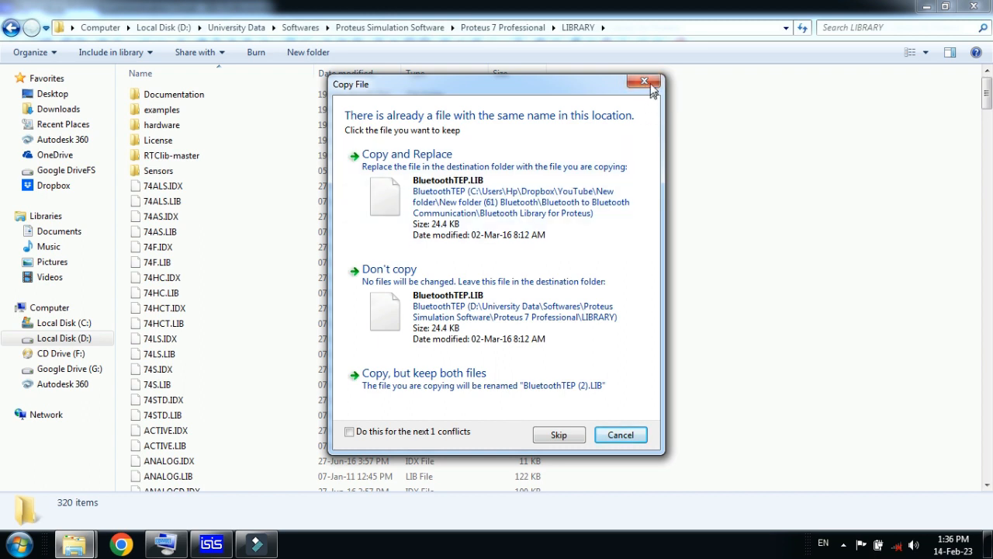
pyautogui.click(644, 81)
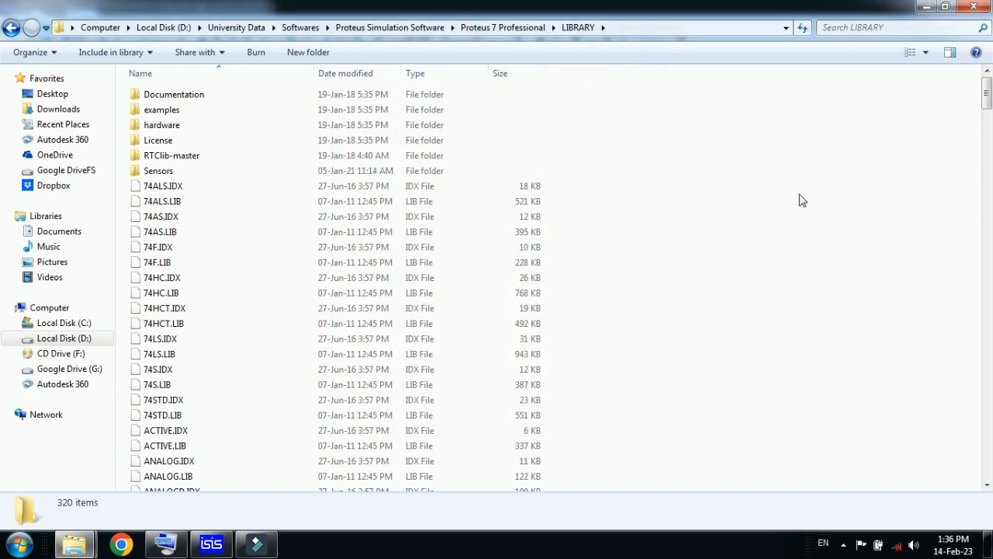
pyautogui.click(12, 28)
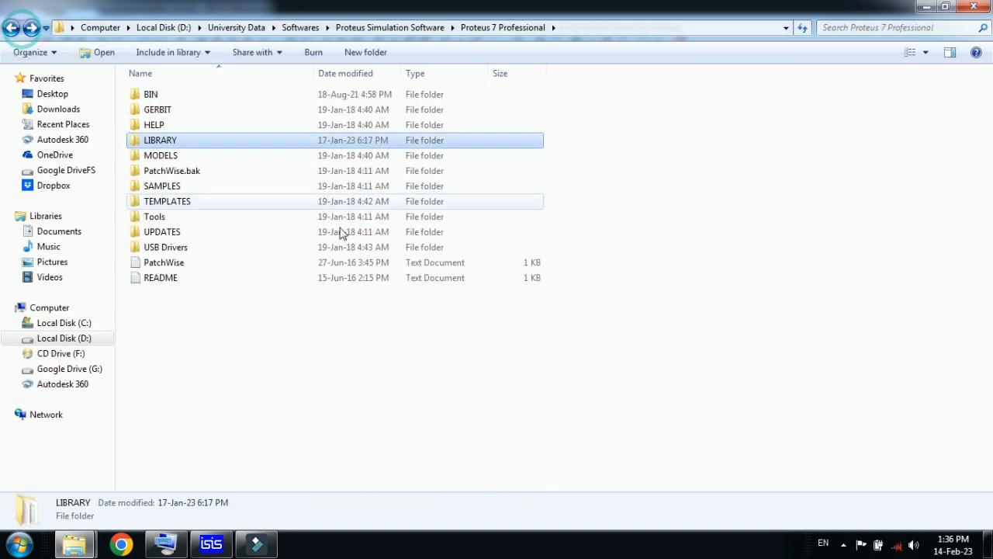
pyautogui.click(211, 543)
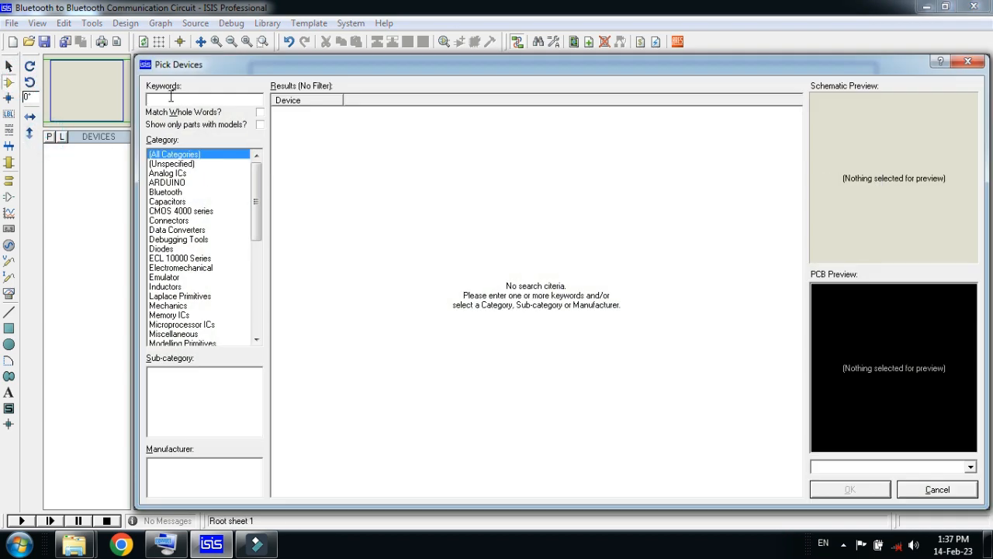
# Pick BLUETOOTH HC-05 from the Bluetooth category into the device list
pyautogui.click(164, 193)
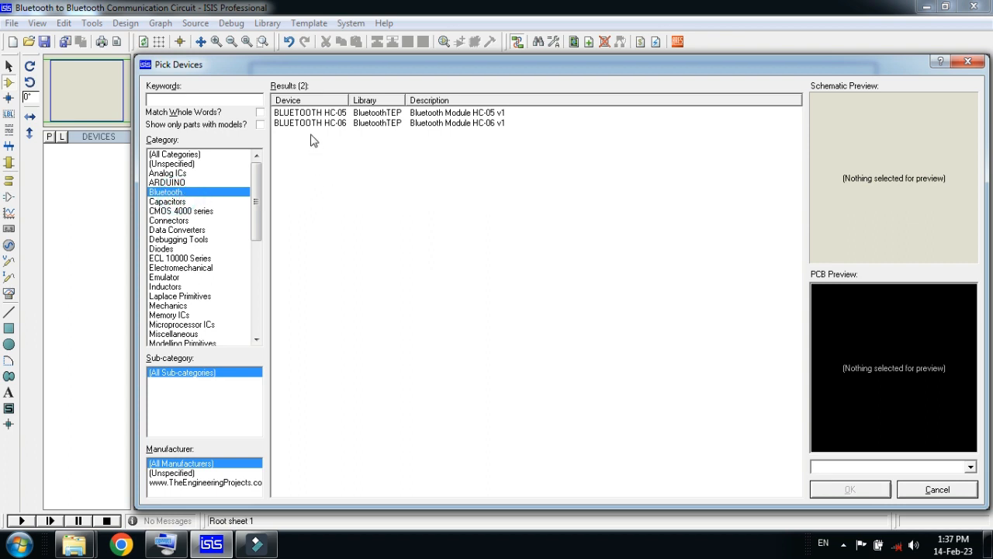
pyautogui.click(310, 111)
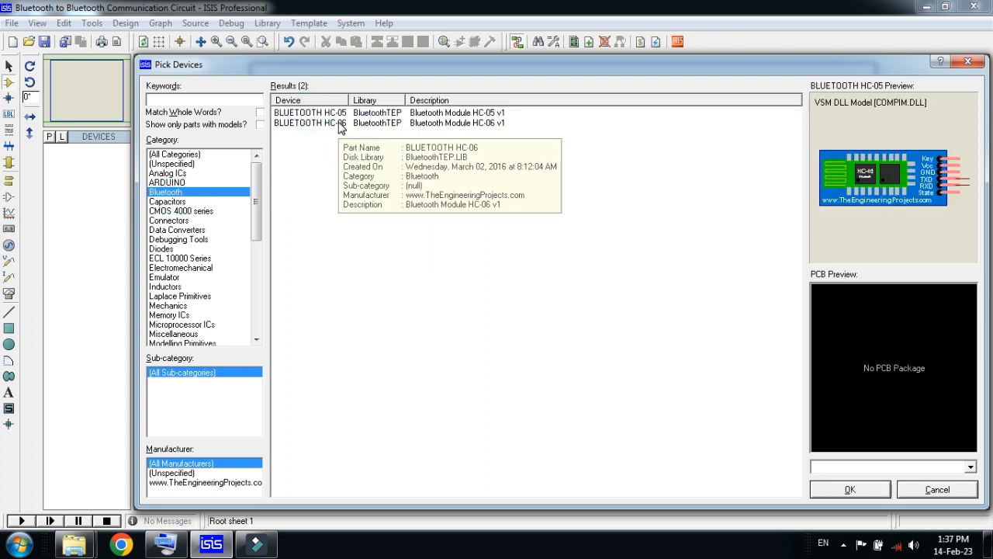
pyautogui.click(311, 122)
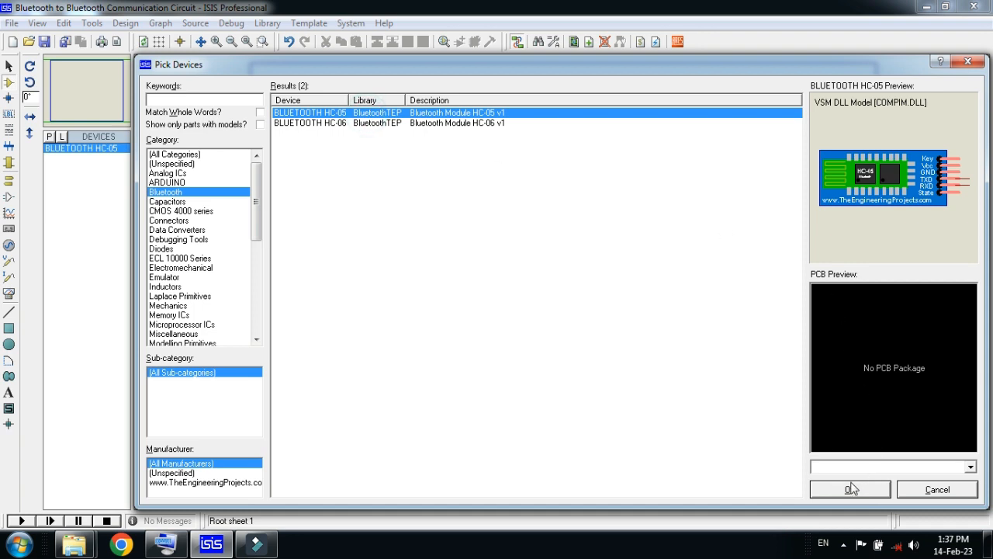
pyautogui.click(849, 488)
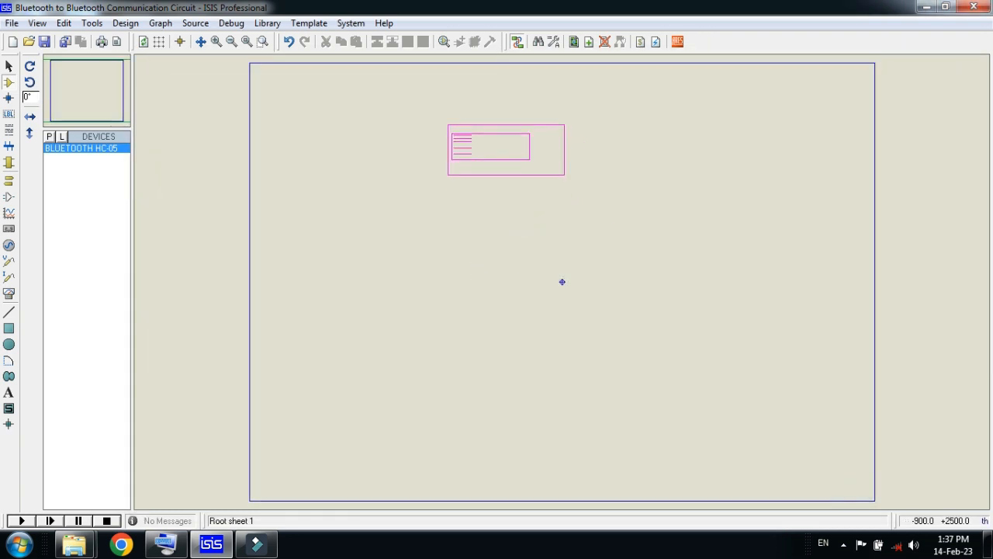
# Place HC1 on the sheet and a second HC-05, HC2, below it
pyautogui.click(506, 301)
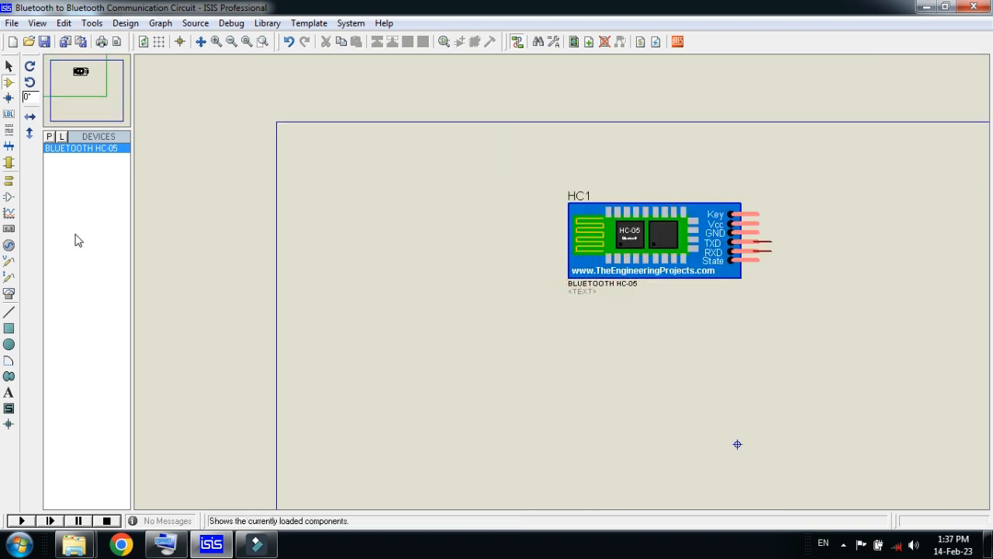
pyautogui.click(626, 402)
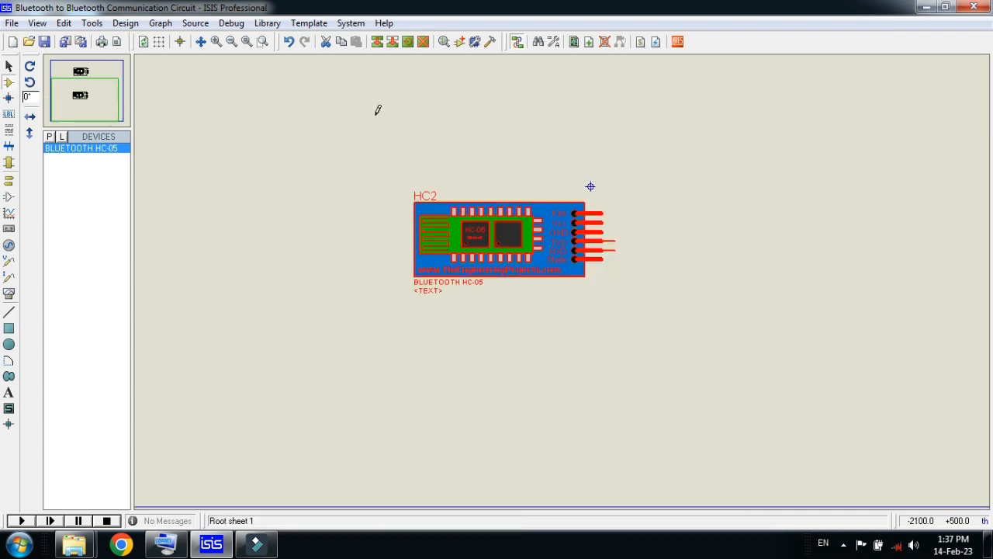
pyautogui.click(264, 40)
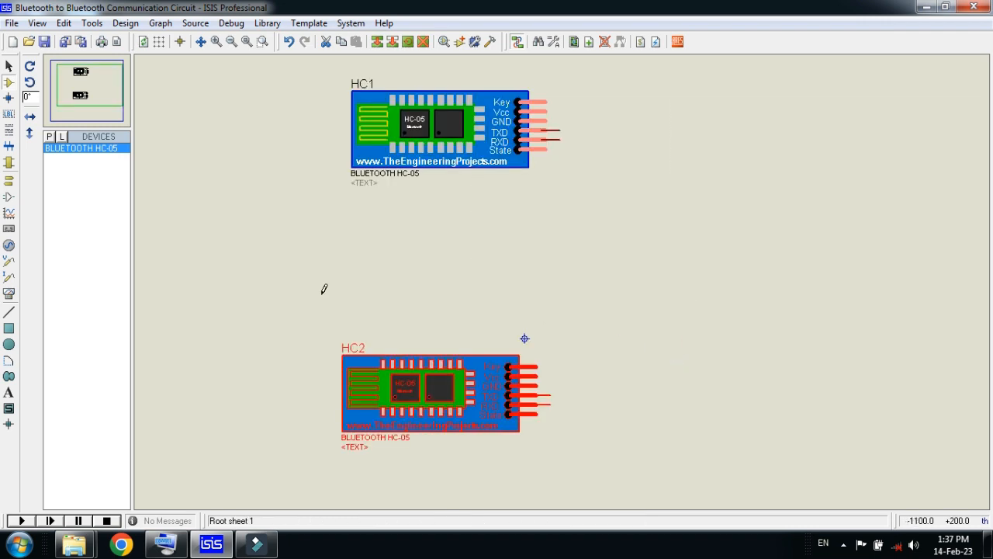
pyautogui.click(10, 296)
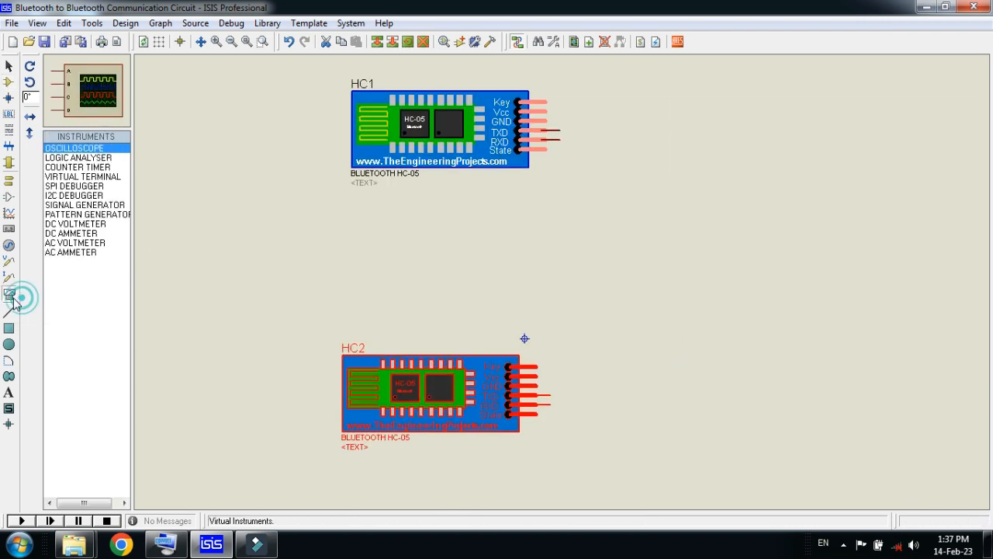
# Place a VIRTUAL TERMINAL beside each module and cross-wire TXD/RXD
pyautogui.click(82, 177)
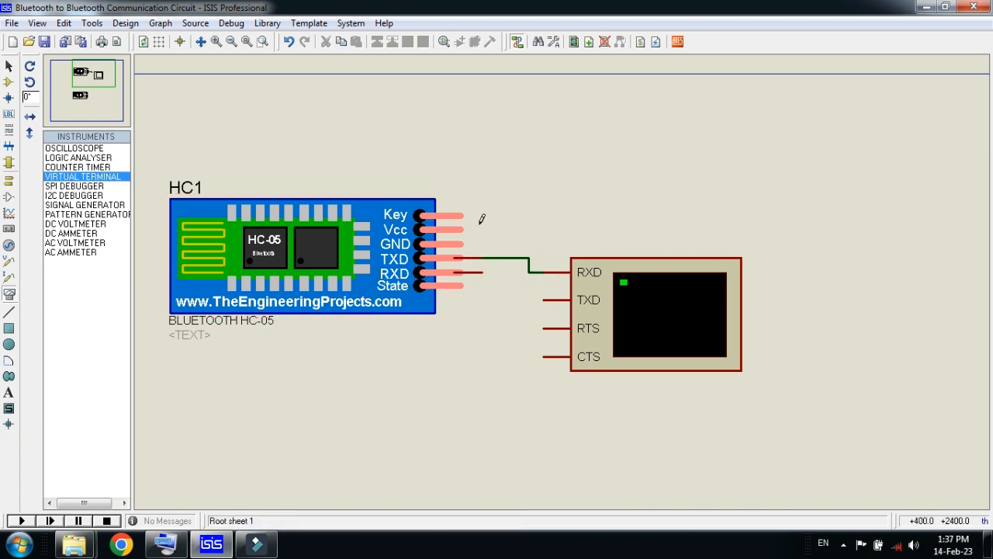
pyautogui.moveTo(478, 276)
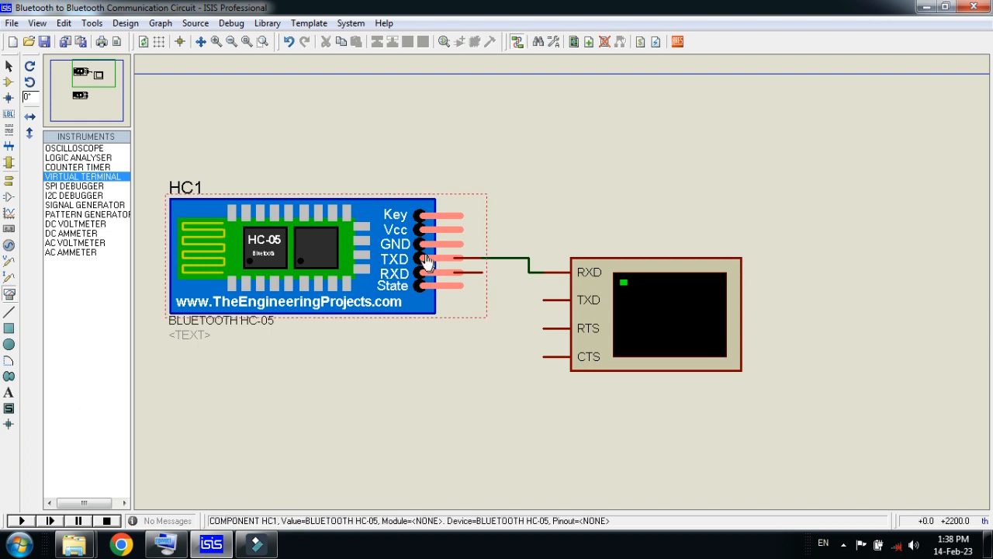
pyautogui.moveTo(463, 266)
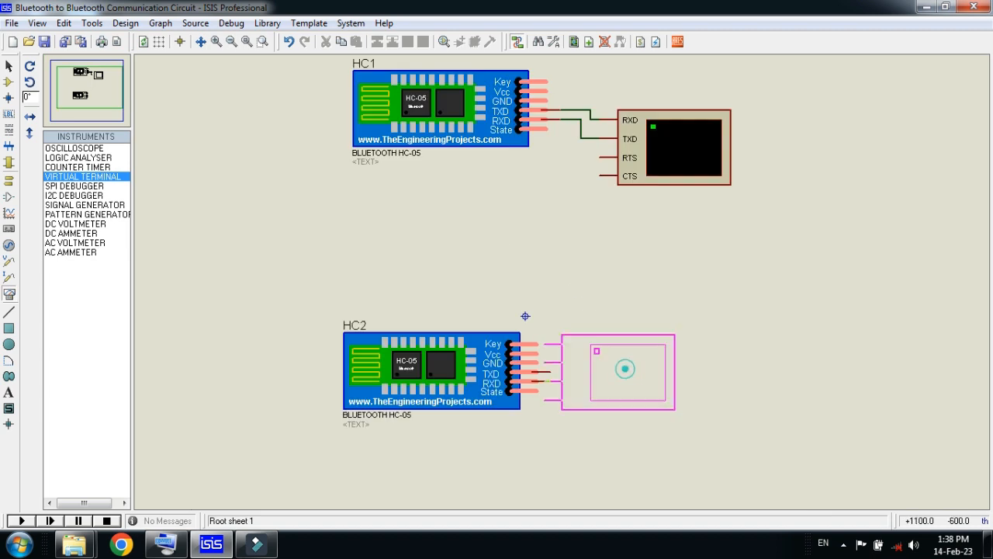
pyautogui.moveTo(625, 369); pyautogui.dragTo(675, 409)
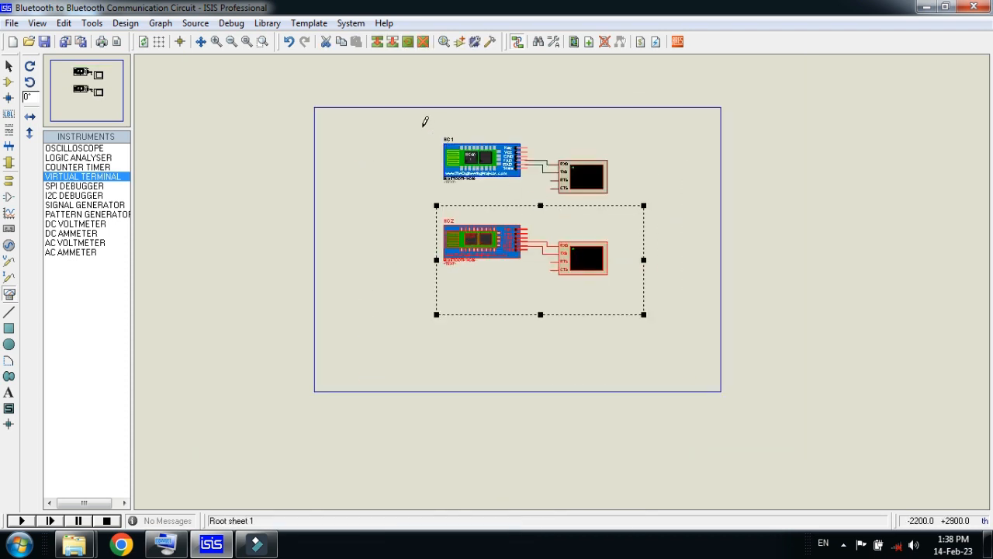
# Zoom into the wired circuit to check it, then bring up the Windows Start menu
pyautogui.click(262, 42)
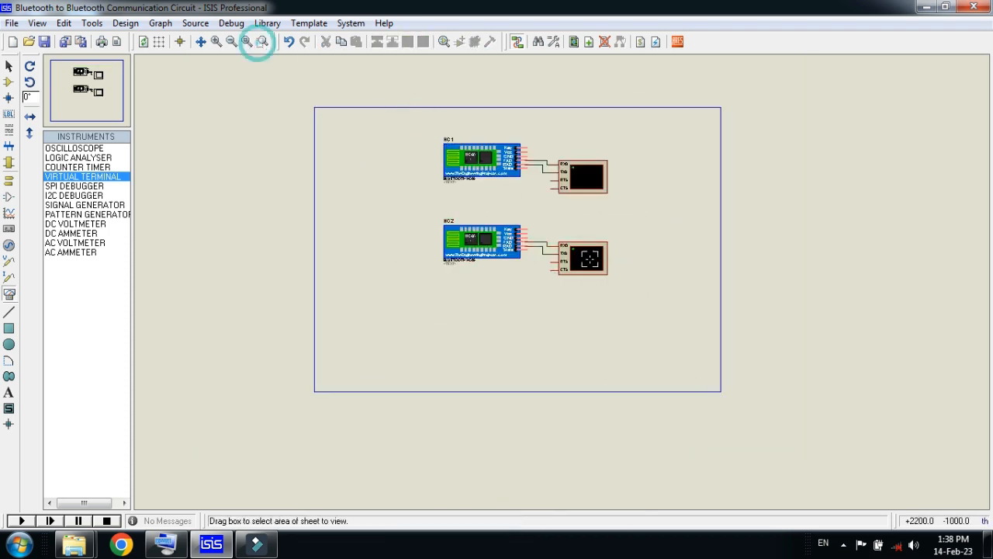
pyautogui.moveTo(428, 130); pyautogui.dragTo(639, 285)
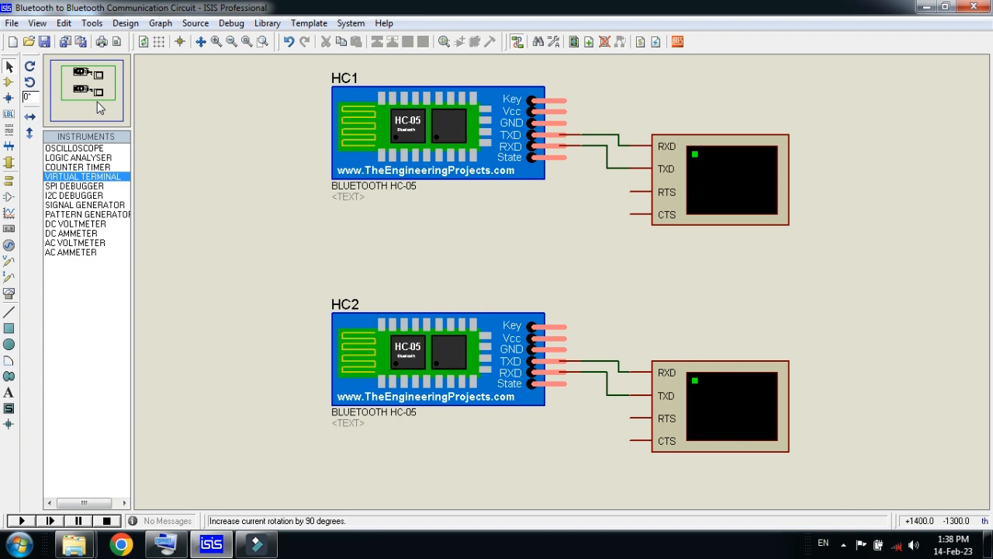
pyautogui.click(347, 195)
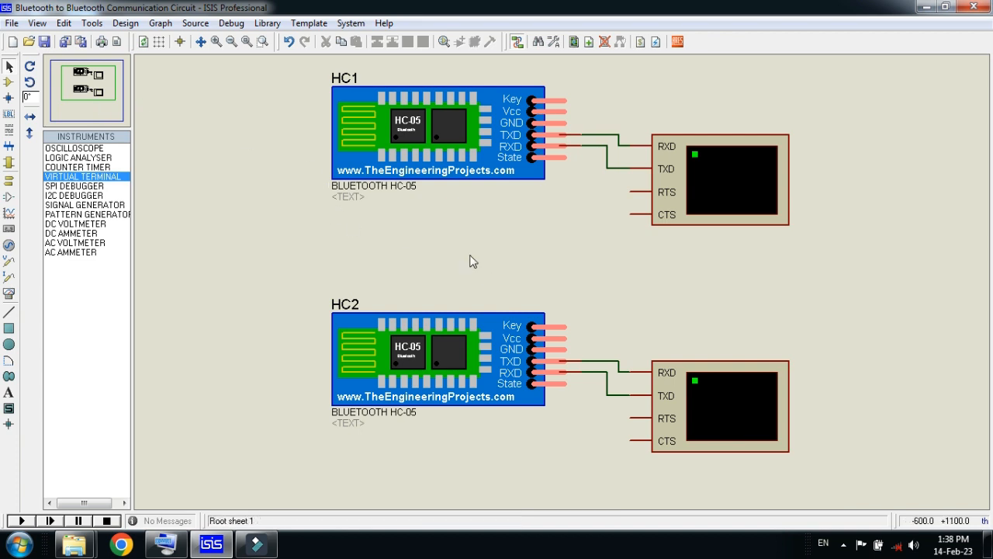
pyautogui.click(503, 342)
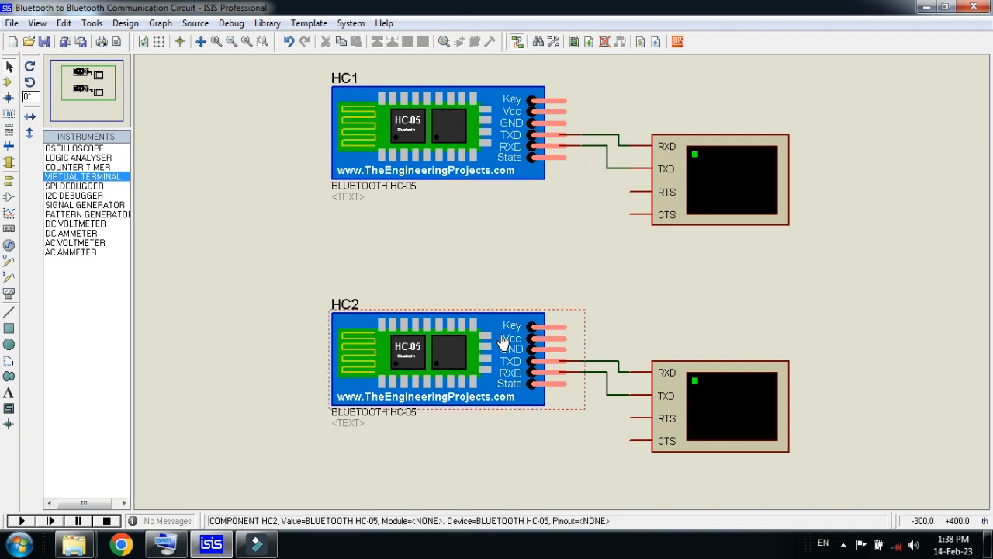
pyautogui.click(488, 311)
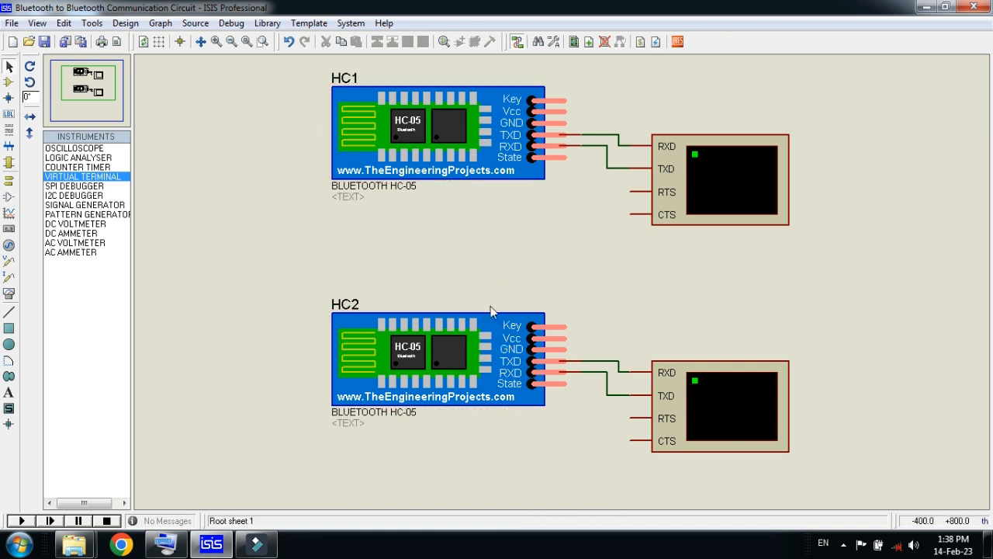
pyautogui.click(14, 543)
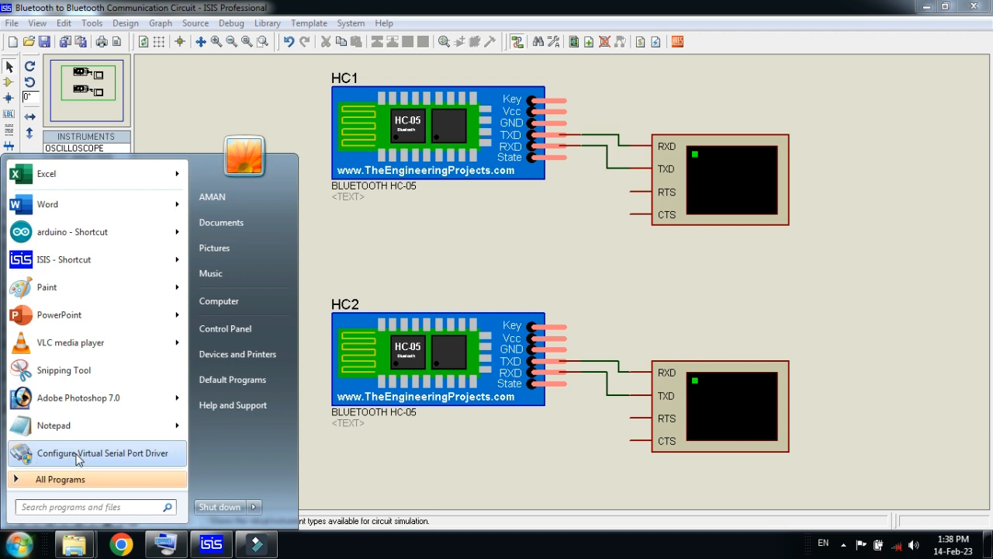
pyautogui.moveTo(149, 459)
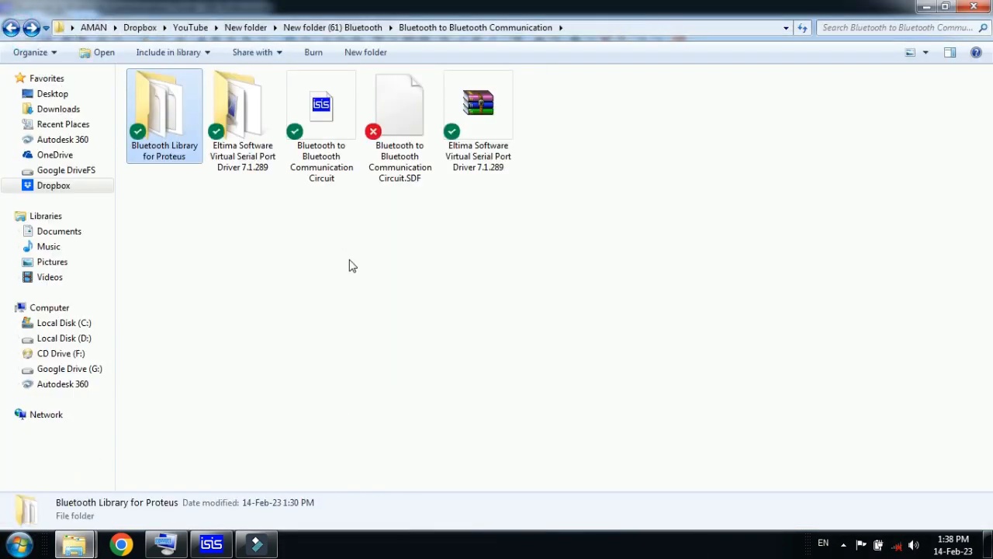
# Locate the Virtual Serial Port Driver 7.1 application in the Eltima download folder
pyautogui.click(478, 106)
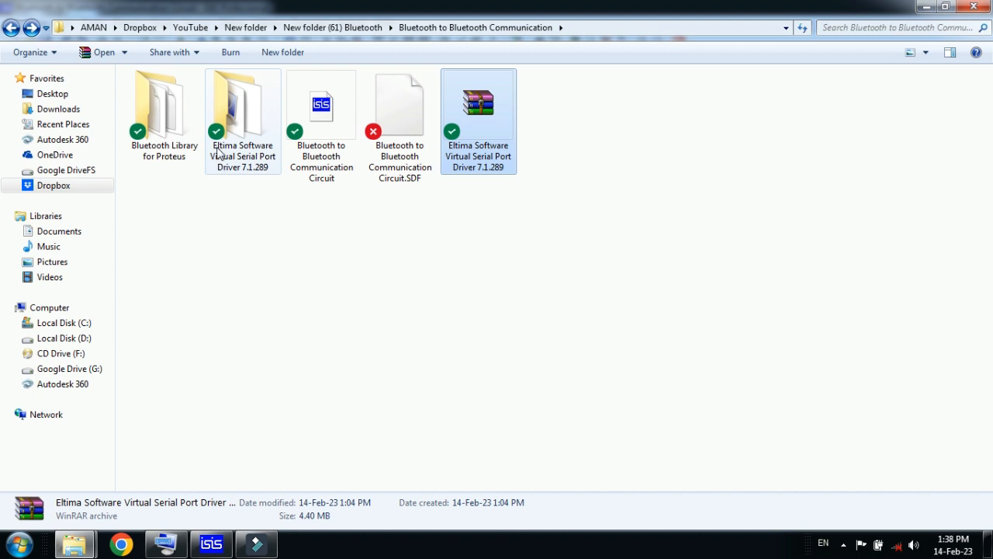
pyautogui.rightClick(478, 106)
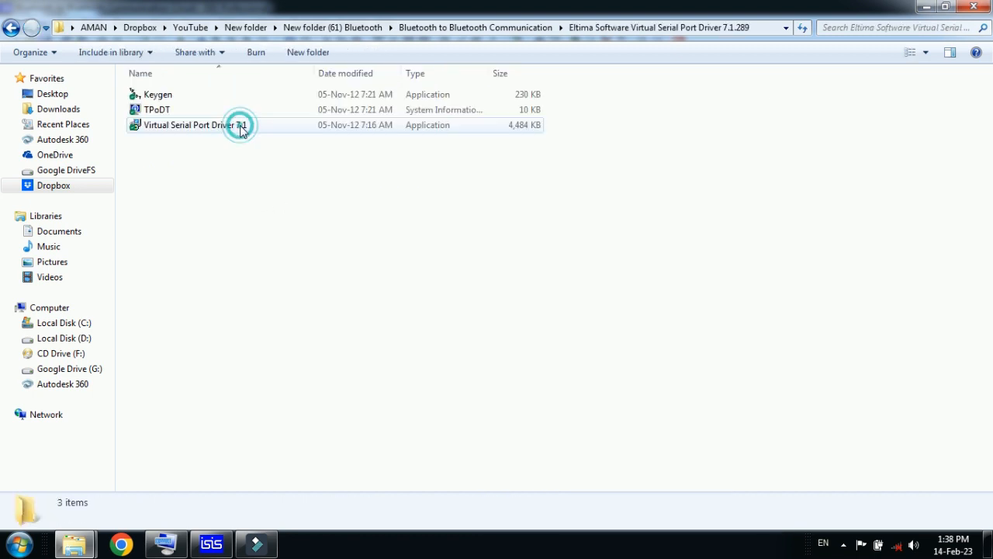
pyautogui.click(194, 124)
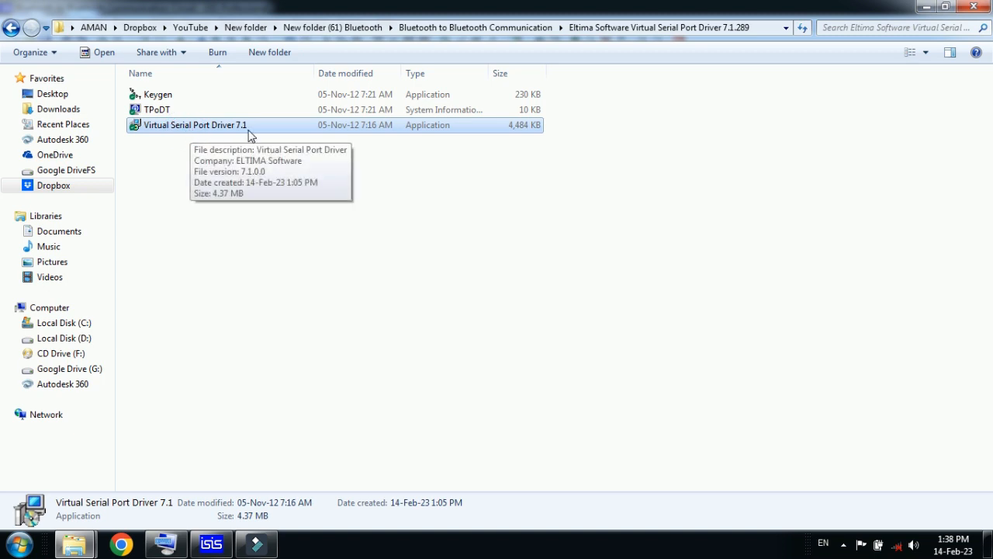
pyautogui.moveTo(44, 59)
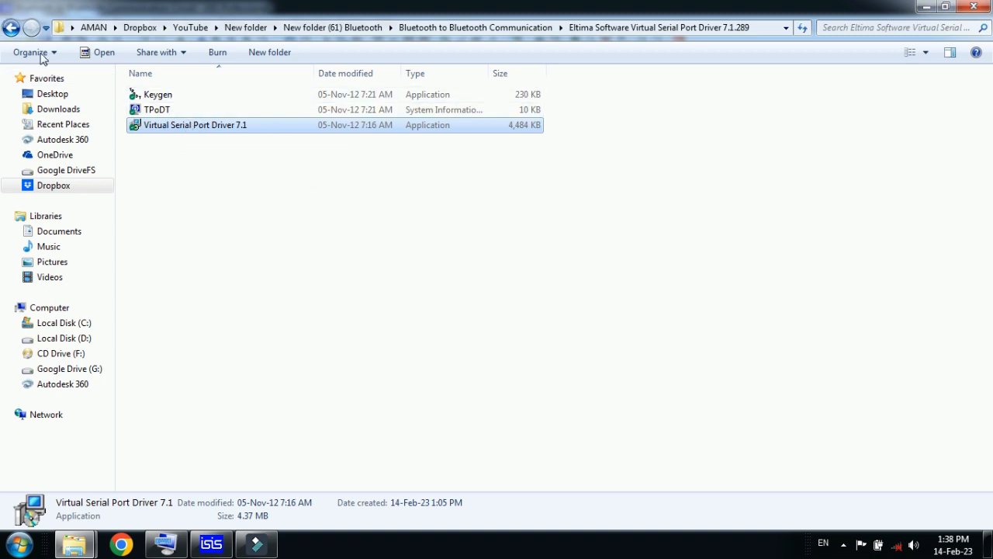
pyautogui.moveTo(157, 95)
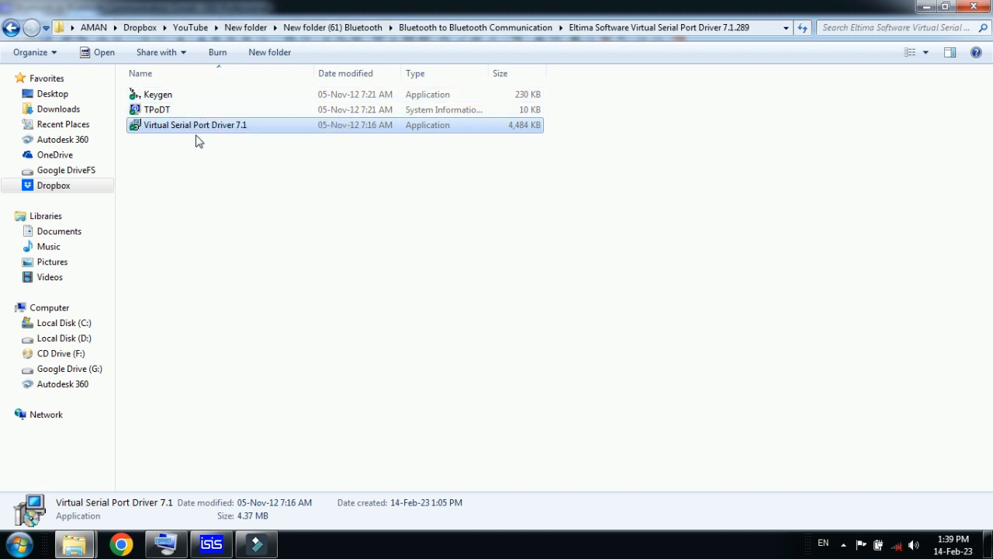
pyautogui.moveTo(194, 124)
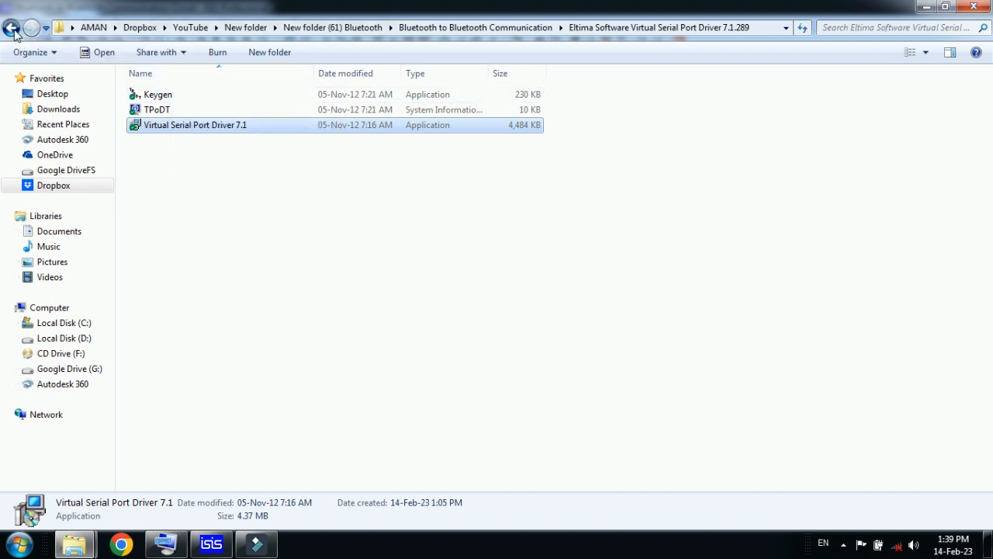
pyautogui.click(211, 544)
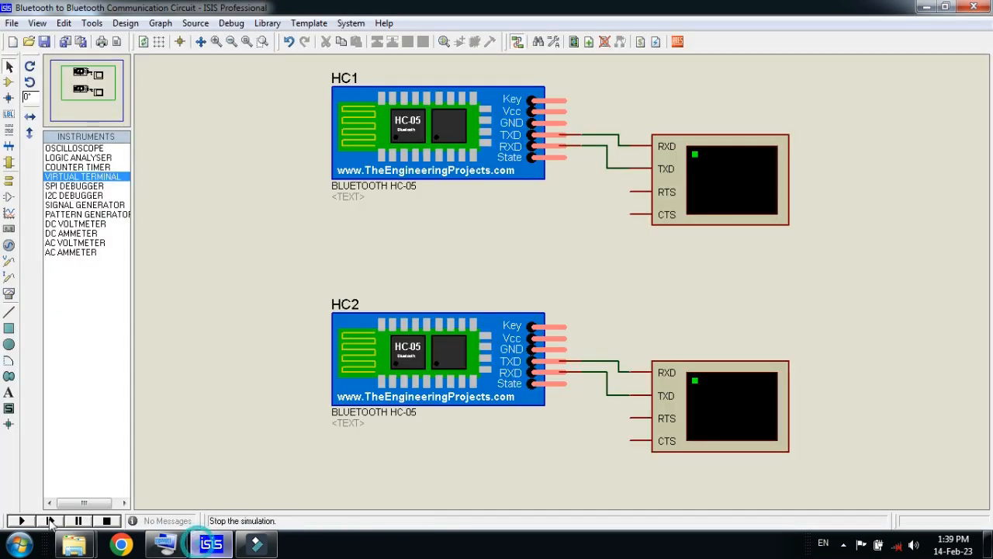
# Launch Virtual Serial Port Driver from Start and continue with the trial version
pyautogui.click(11, 543)
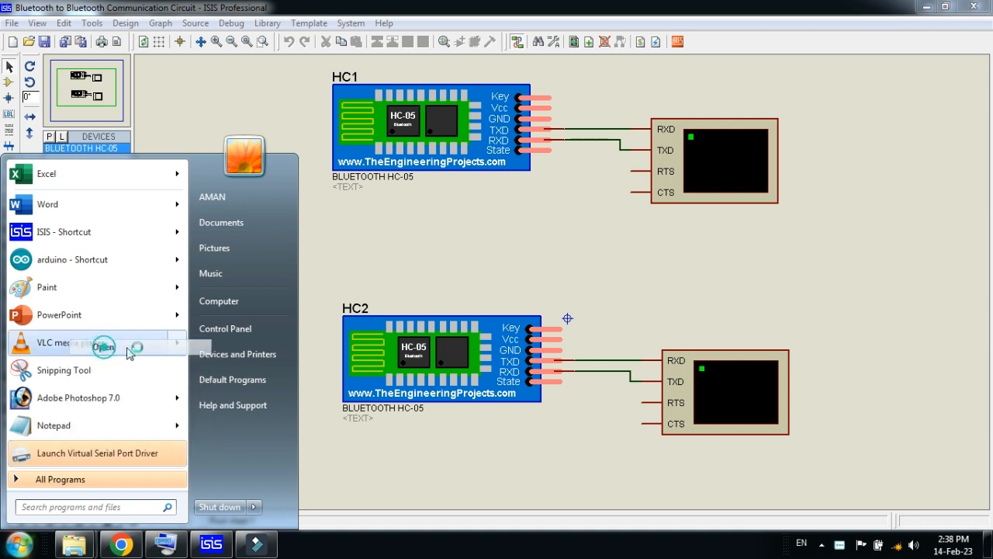
pyautogui.click(97, 453)
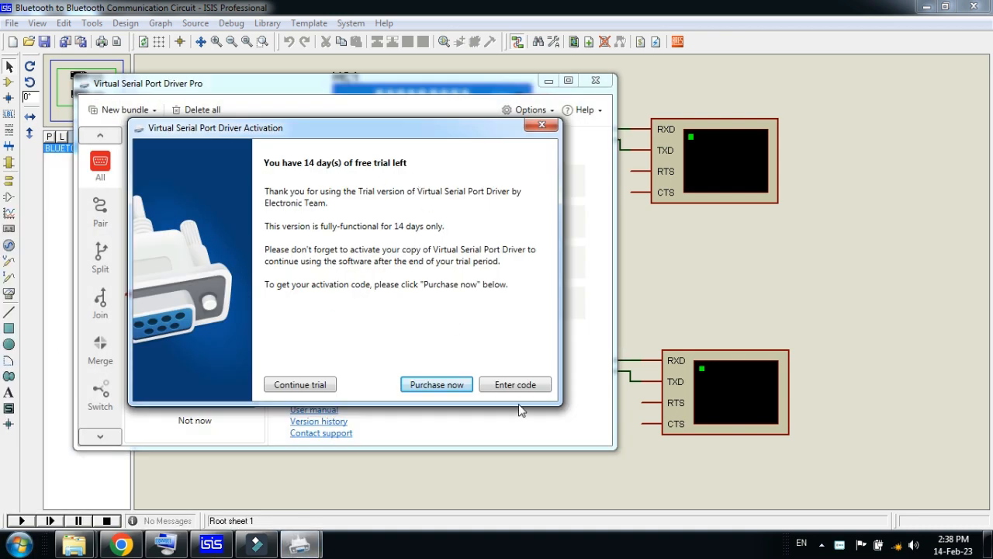
pyautogui.click(300, 385)
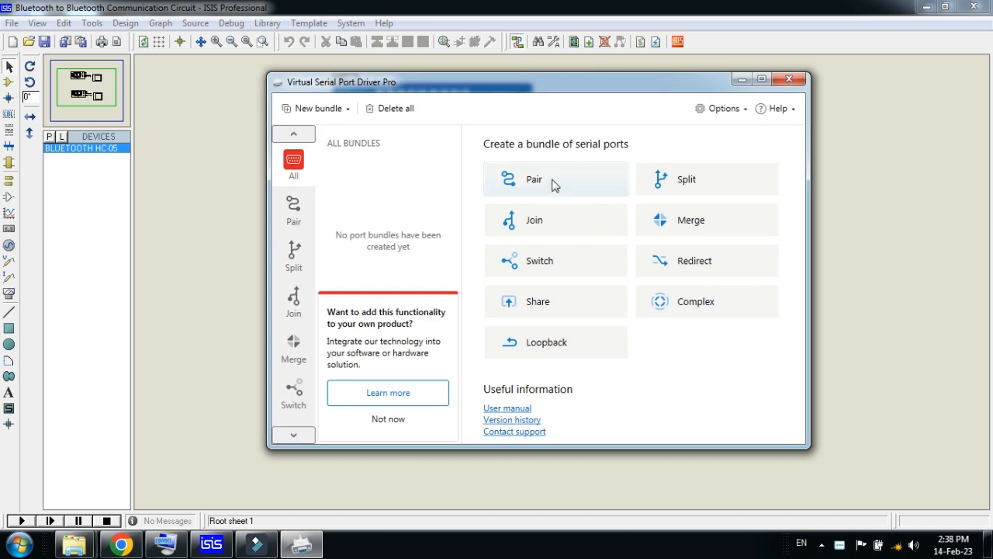
pyautogui.click(555, 179)
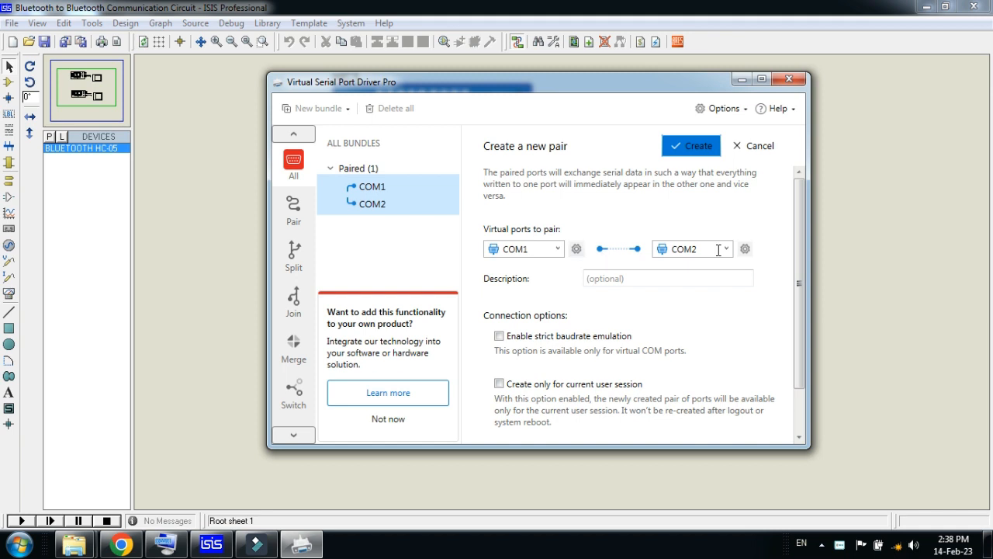
pyautogui.moveTo(627, 252)
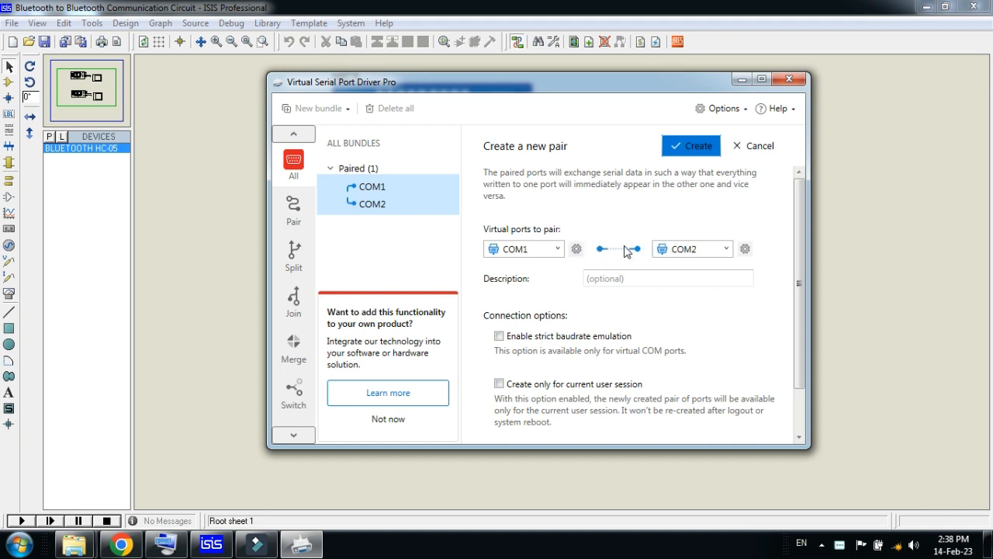
pyautogui.moveTo(611, 231)
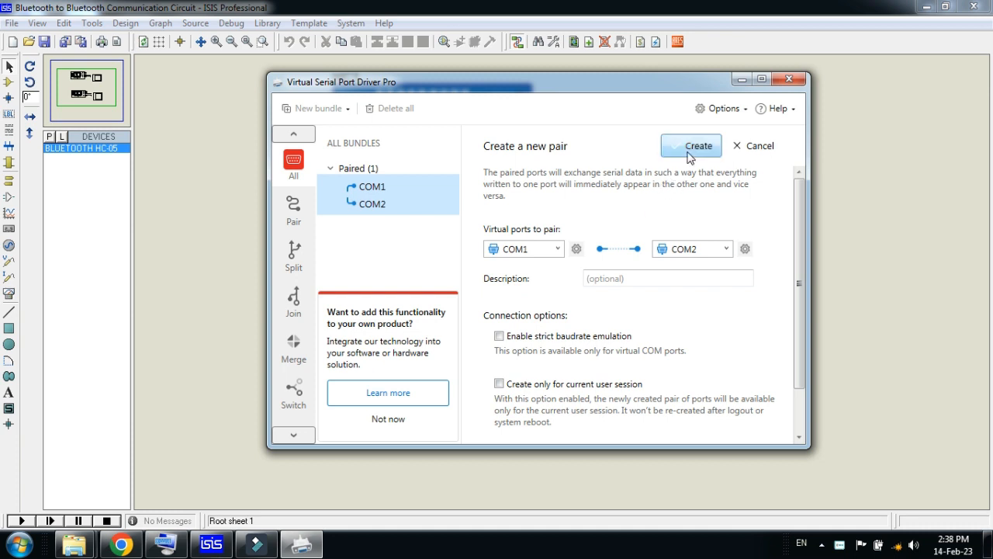
# Create the paired bundle of virtual ports COM1 and COM2
pyautogui.click(689, 146)
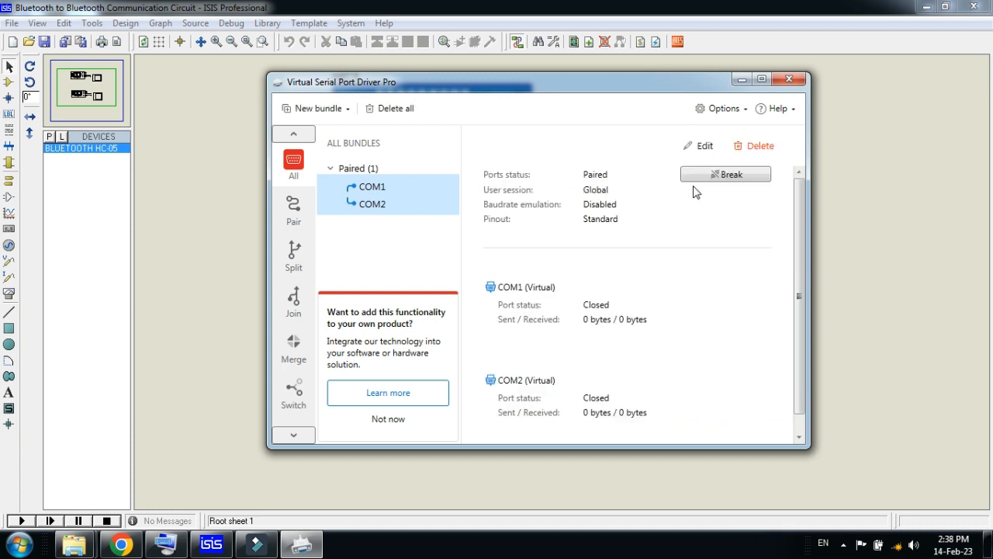
pyautogui.moveTo(670, 233)
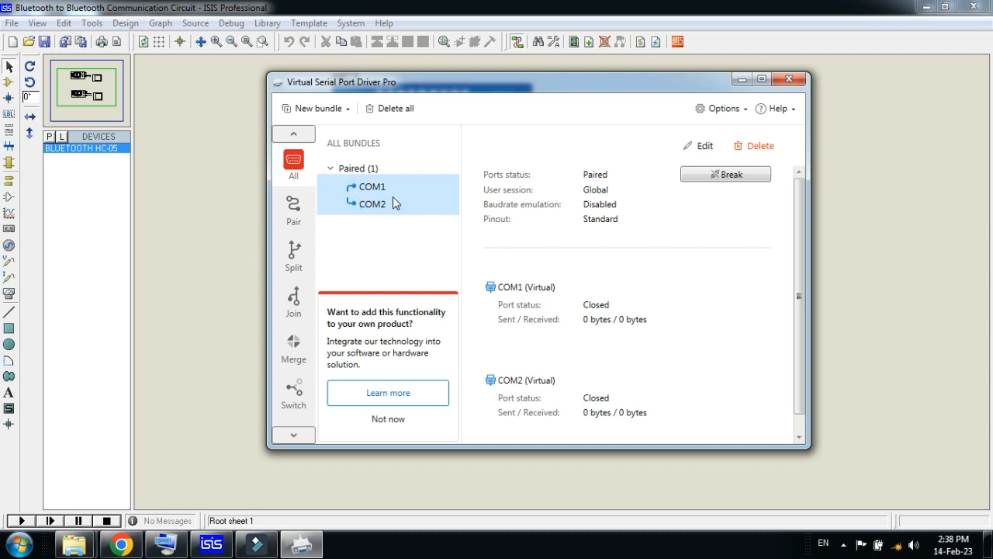
pyautogui.moveTo(379, 221)
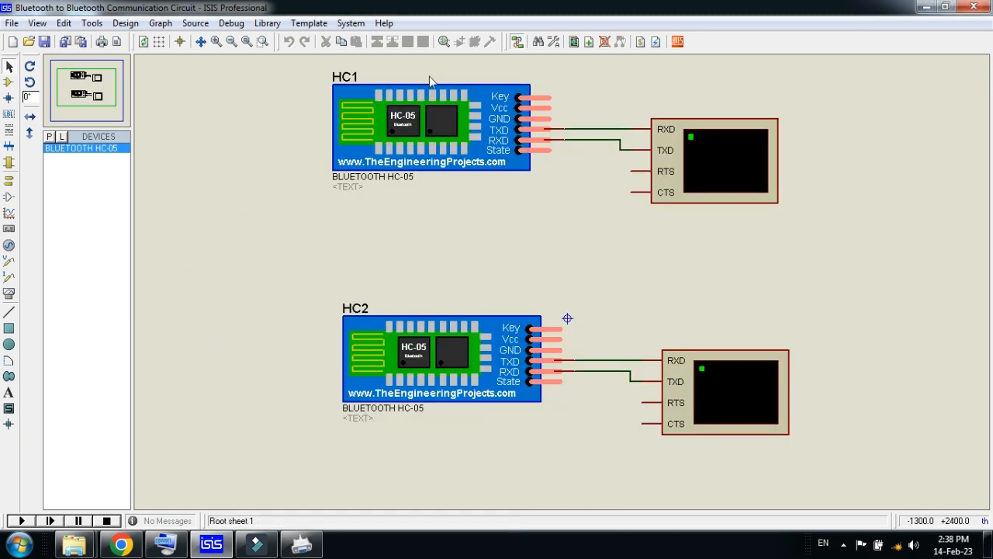
# Set HC1's physical port to COM1 and HC2's to COM2 at 9600 baud
pyautogui.doubleClick(431, 128)
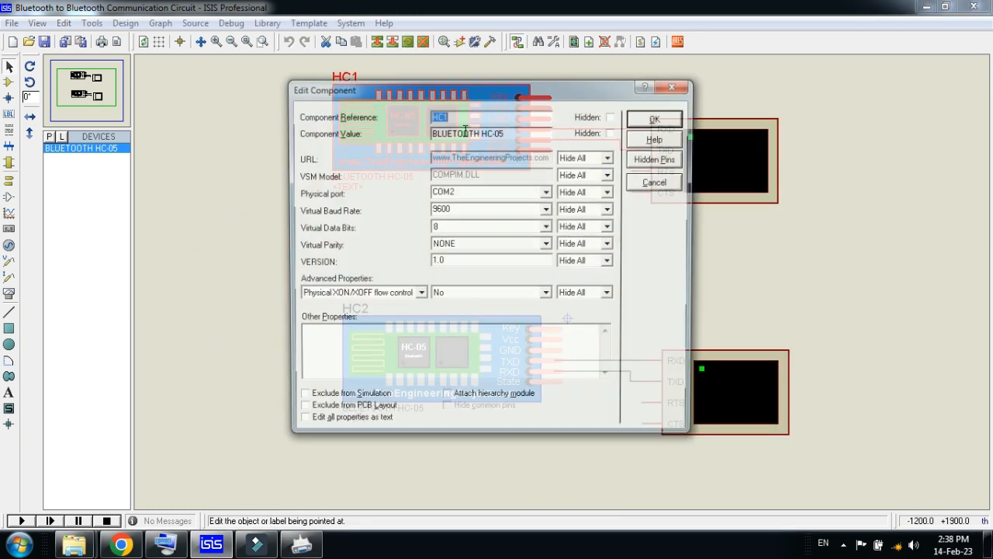
pyautogui.click(546, 192)
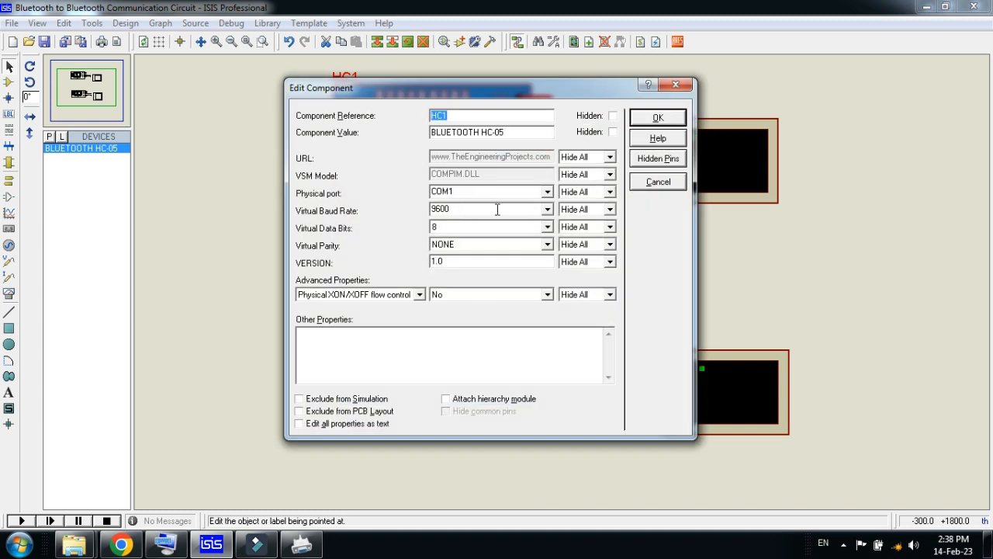
pyautogui.moveTo(506, 230)
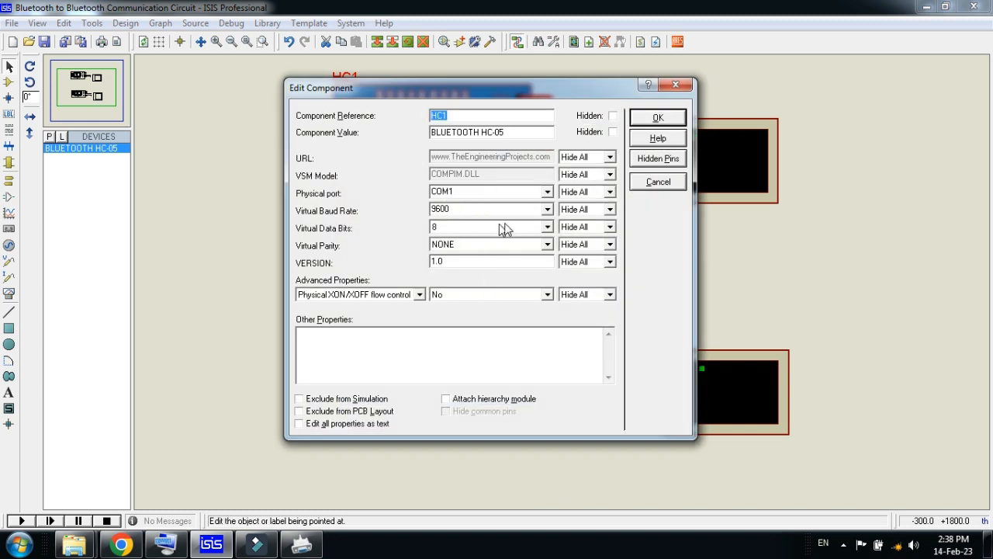
pyautogui.click(658, 116)
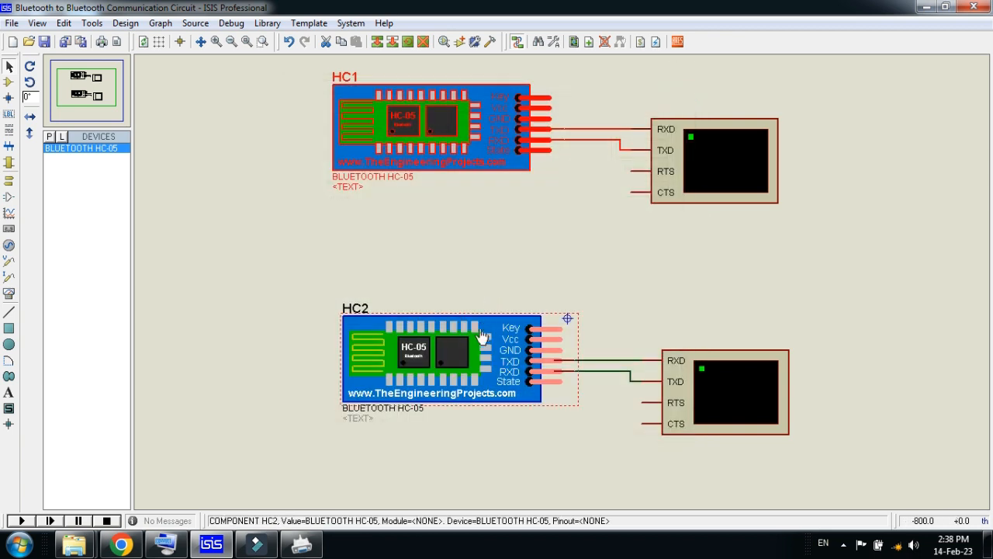
pyautogui.doubleClick(458, 356)
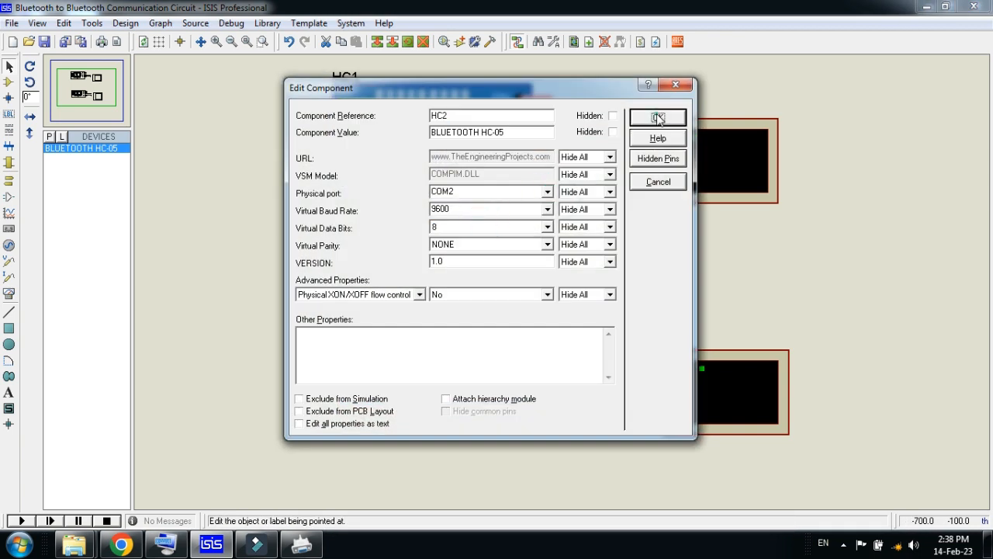
pyautogui.click(658, 118)
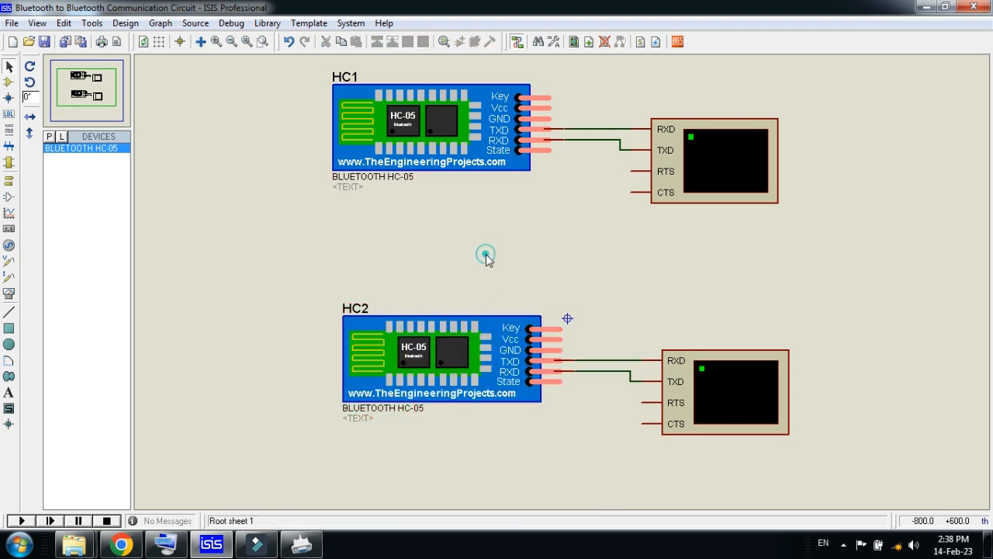
pyautogui.moveTo(18, 522)
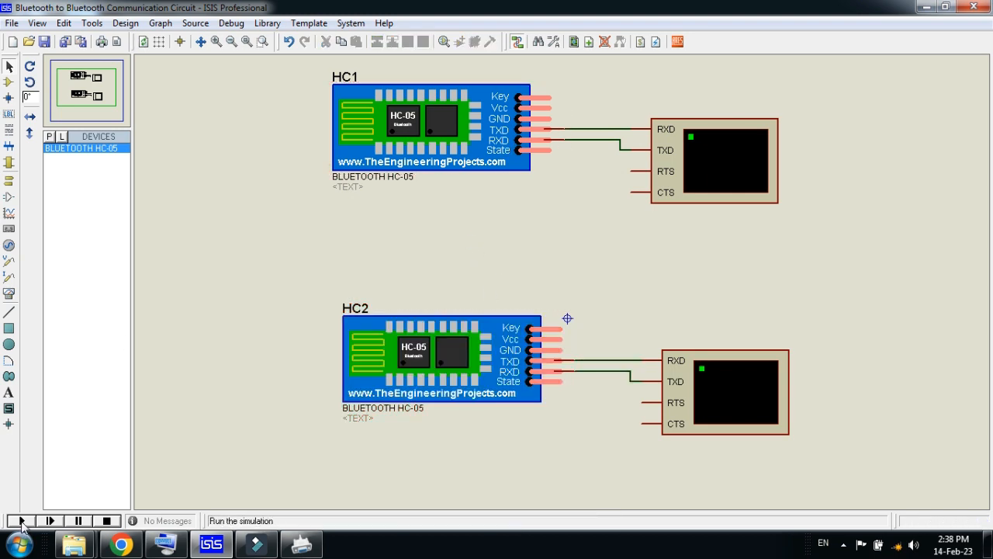
# Run the simulation with Play so both virtual terminal windows open
pyautogui.click(14, 520)
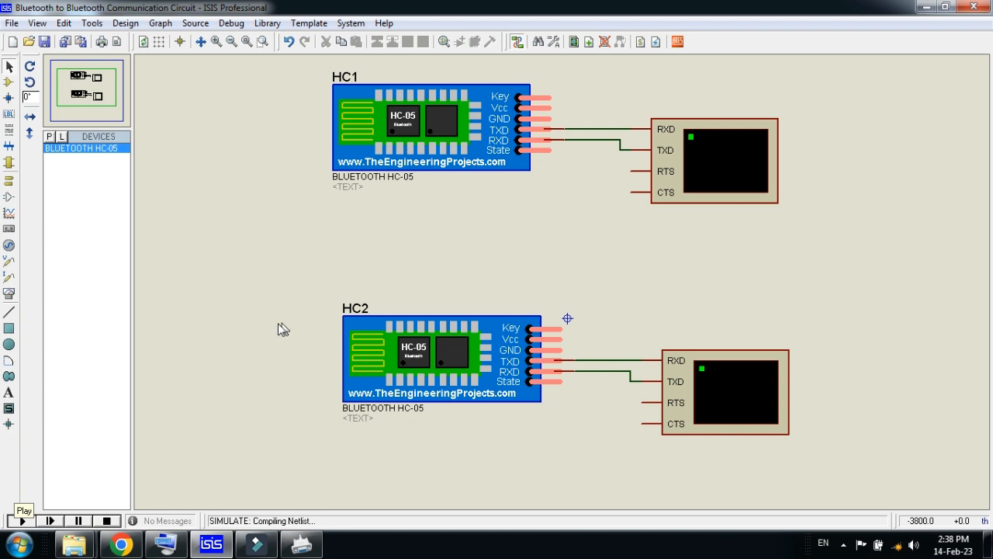
pyautogui.moveTo(278, 332)
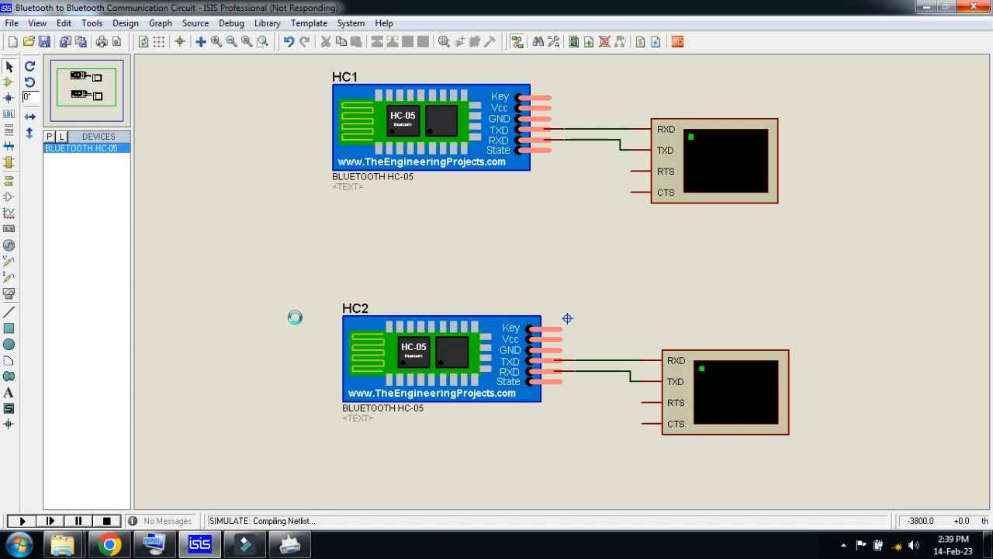
pyautogui.click(18, 521)
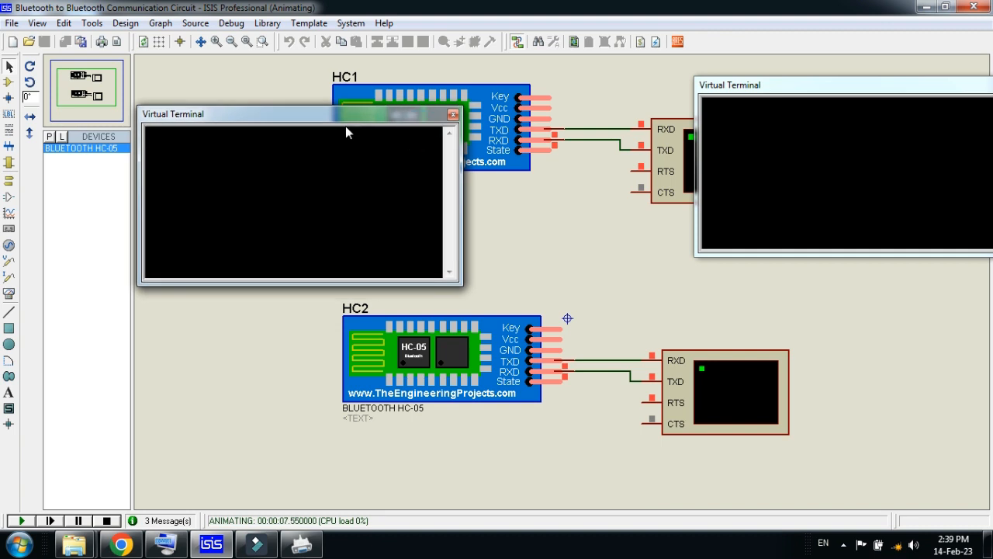
pyautogui.moveTo(282, 172)
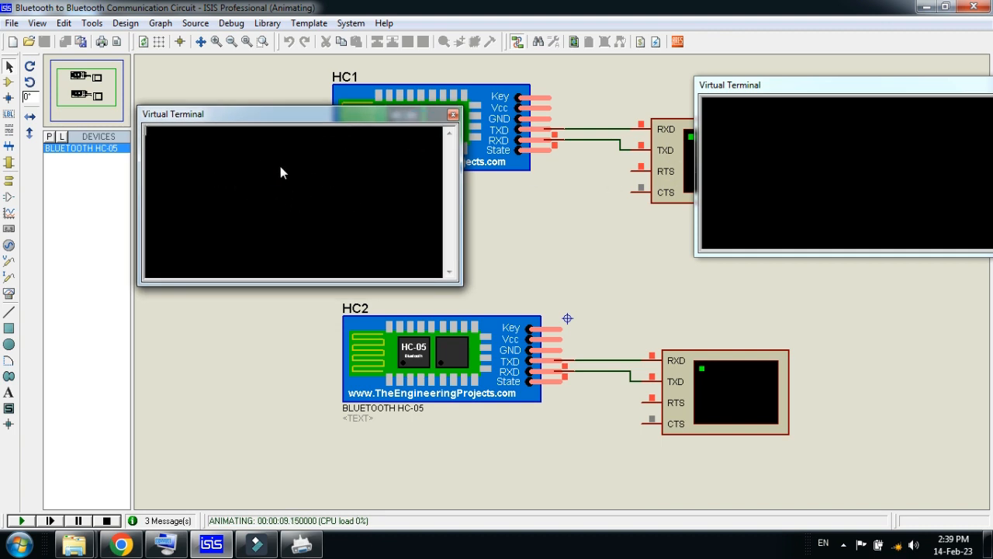
pyautogui.moveTo(788, 153)
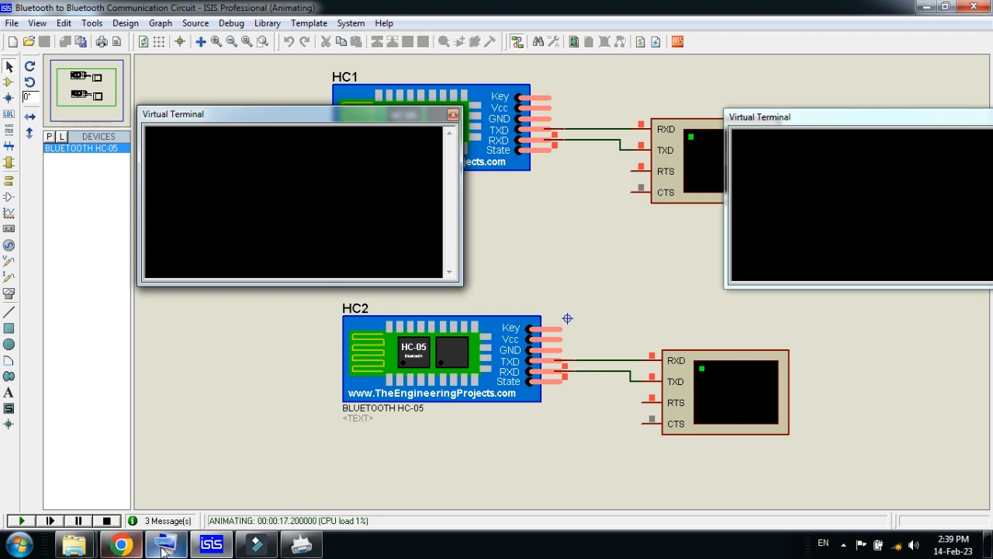
# Launch the Windows On-Screen Keyboard from the taskbar over the running simulation
pyautogui.click(163, 543)
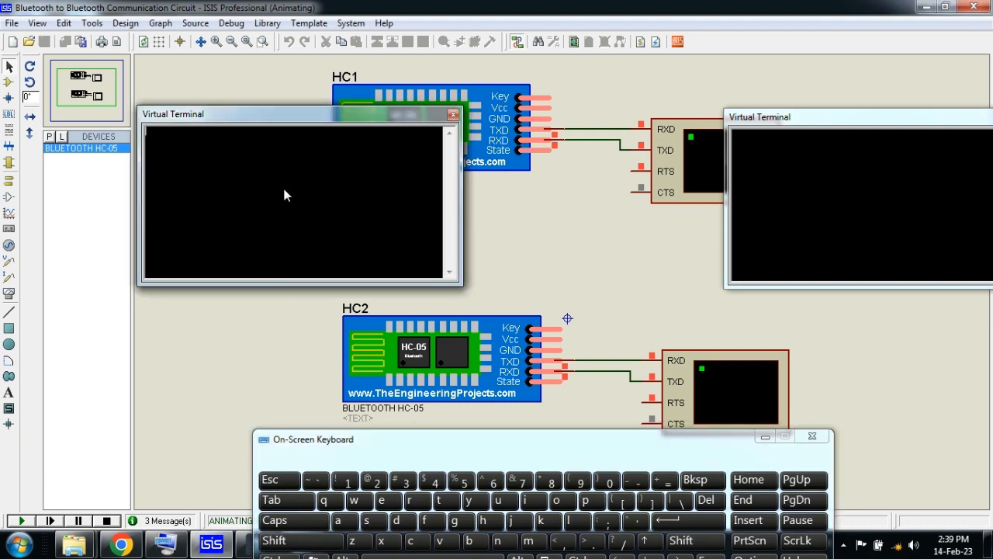
pyautogui.moveTo(315, 258)
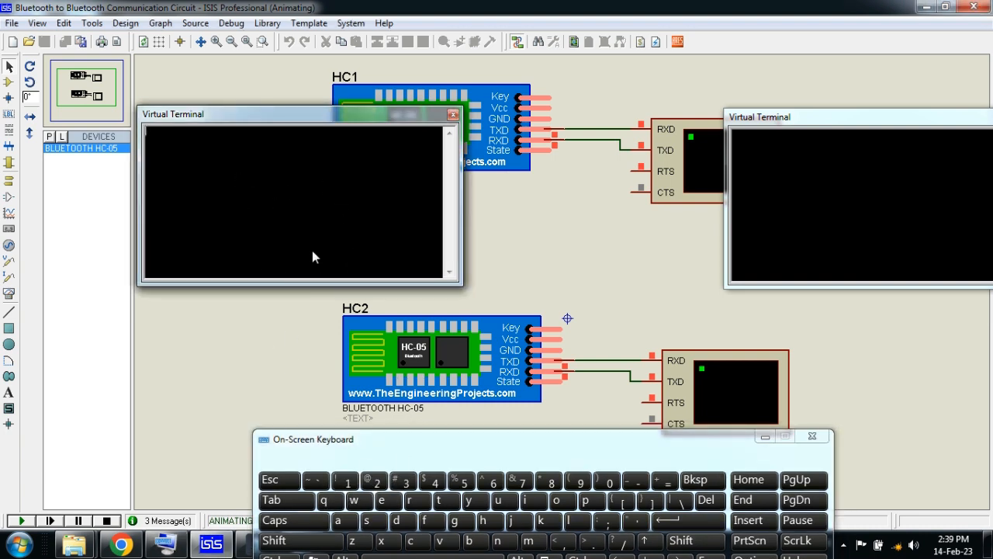
pyautogui.moveTo(526, 324)
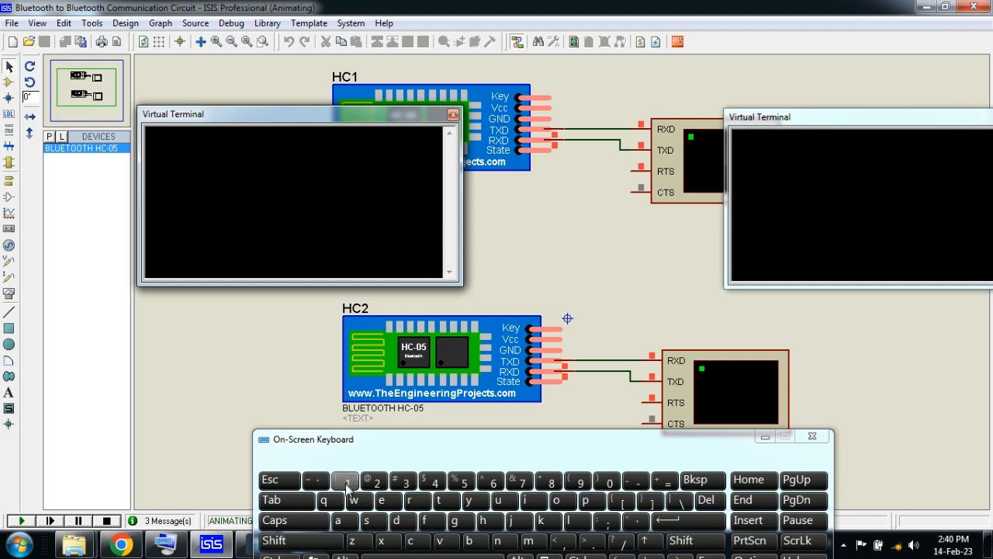
# Send digits via the on-screen keyboard so 1234567 appears in the right terminal, then enable Caps
pyautogui.click(344, 480)
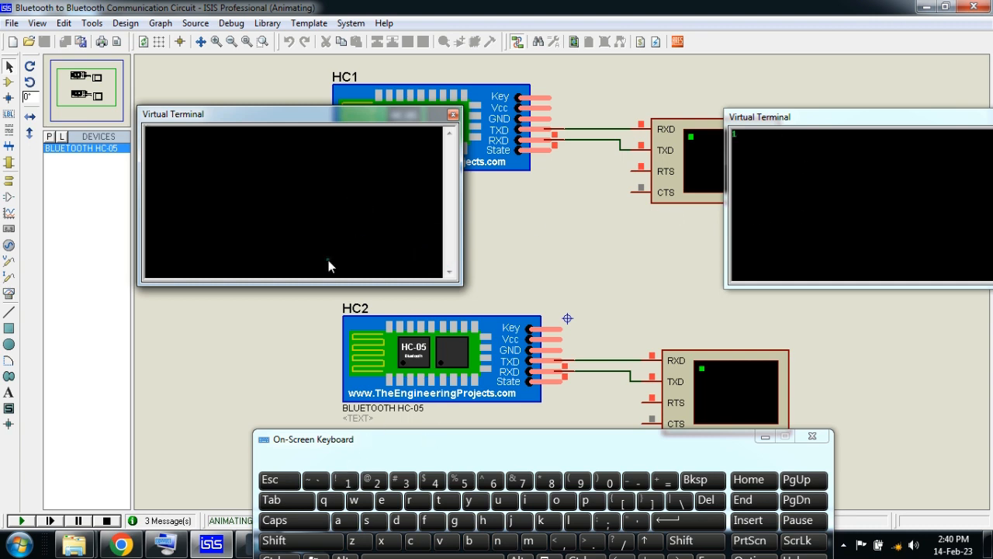
pyautogui.click(372, 479)
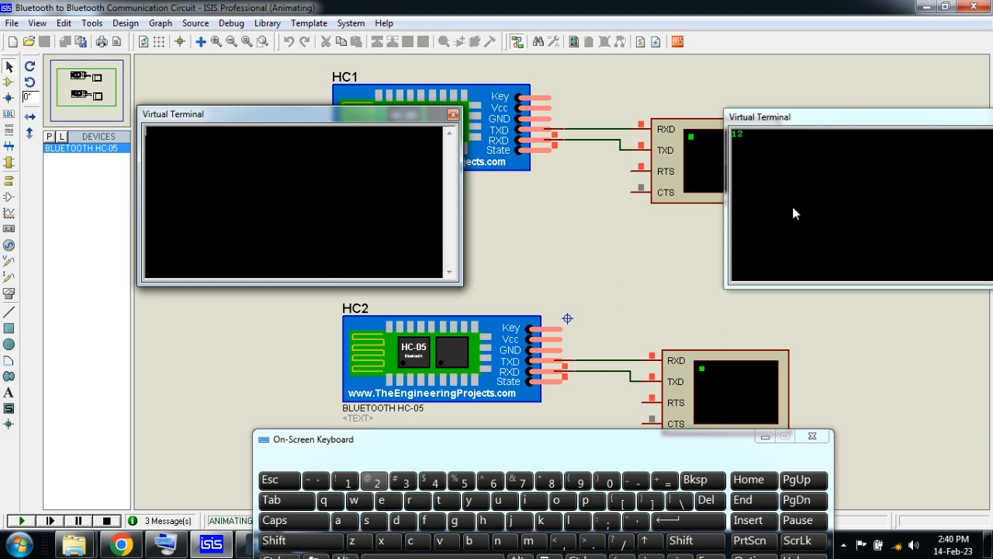
pyautogui.click(404, 479)
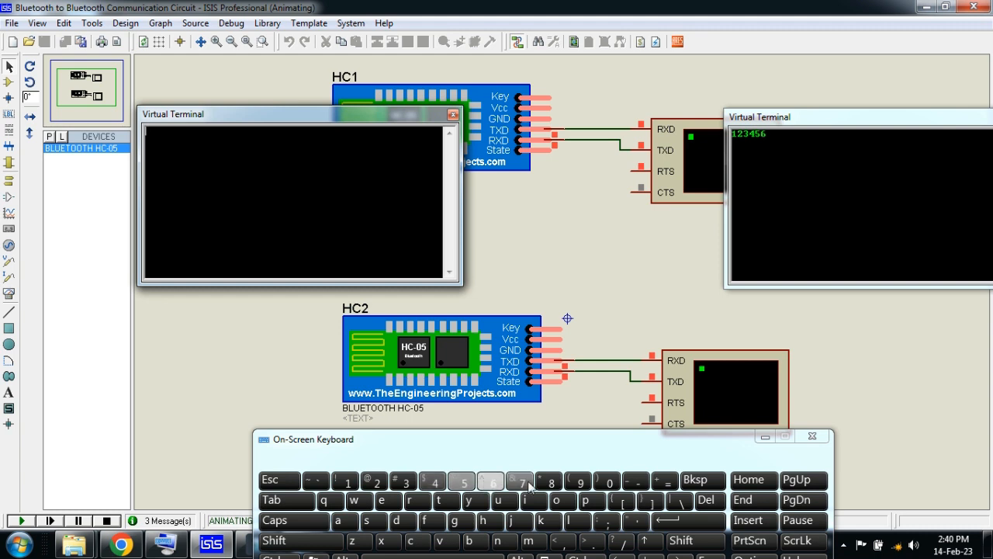
pyautogui.click(520, 479)
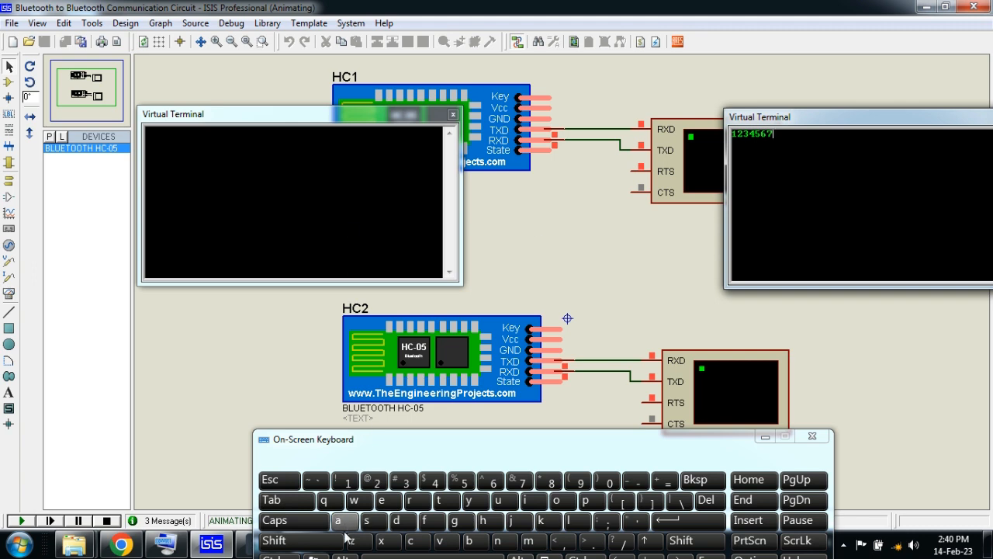
pyautogui.click(273, 520)
pyautogui.write('ASERT')
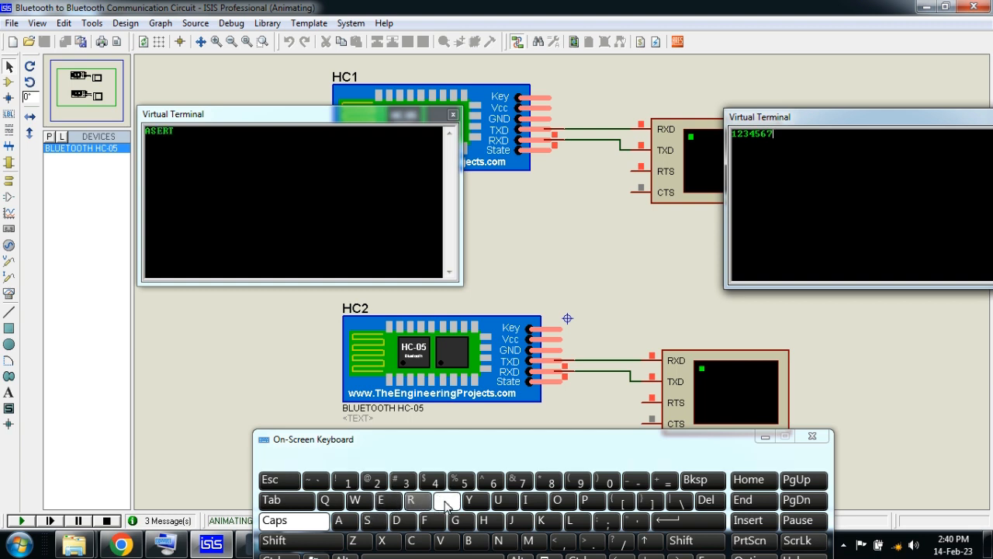
# Send capital letters that appear in the left terminal and close the On-Screen Keyboard
pyautogui.click(503, 499)
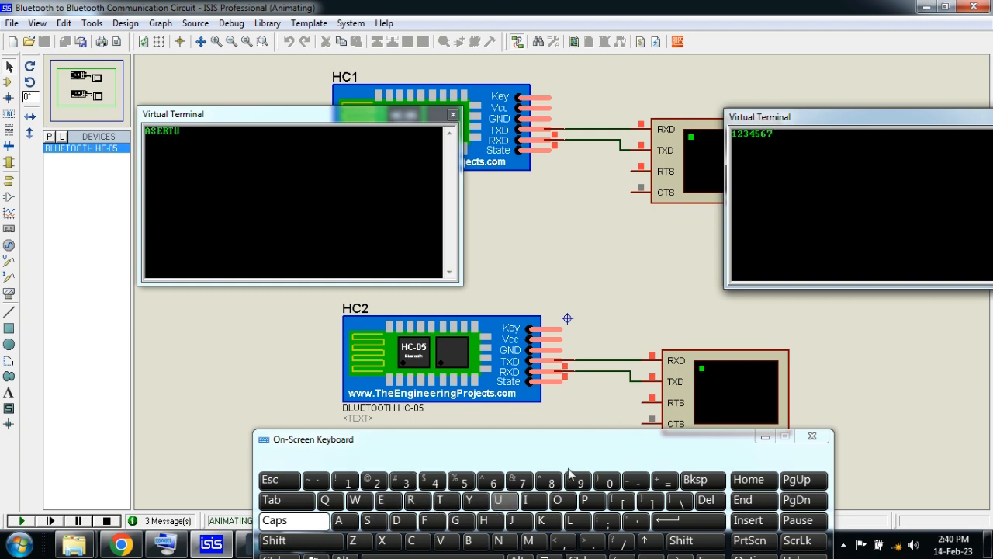
pyautogui.click(577, 480)
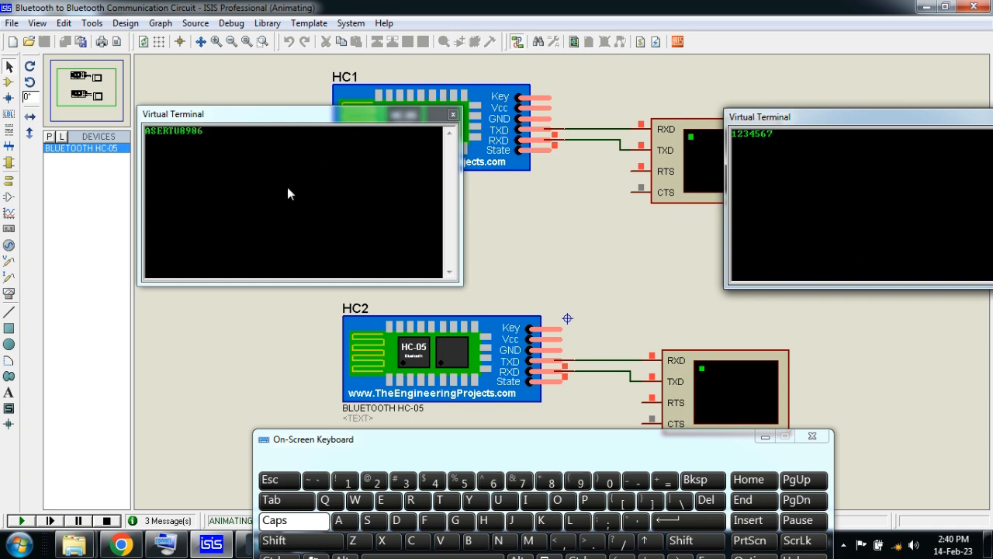
pyautogui.moveTo(263, 189)
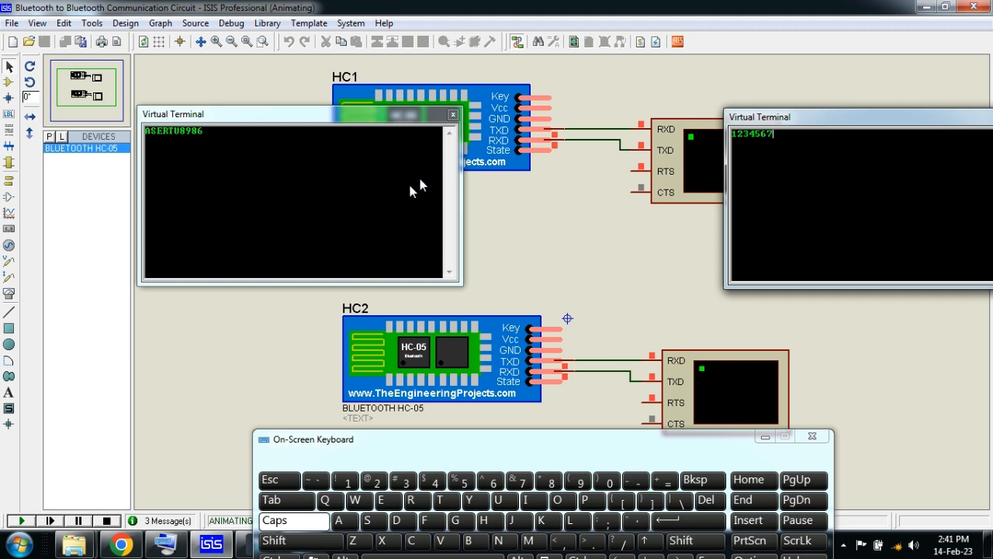
pyautogui.moveTo(395, 223)
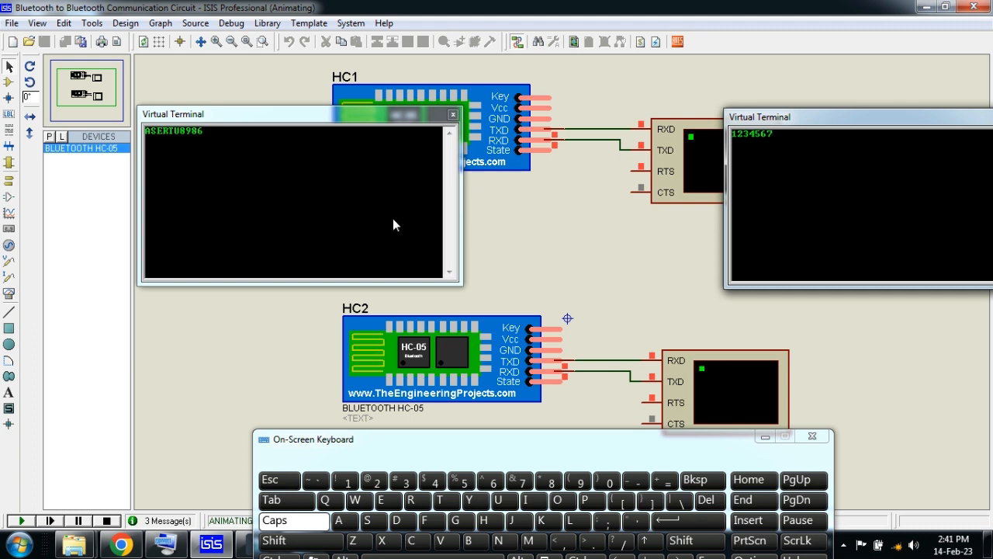
pyautogui.click(764, 434)
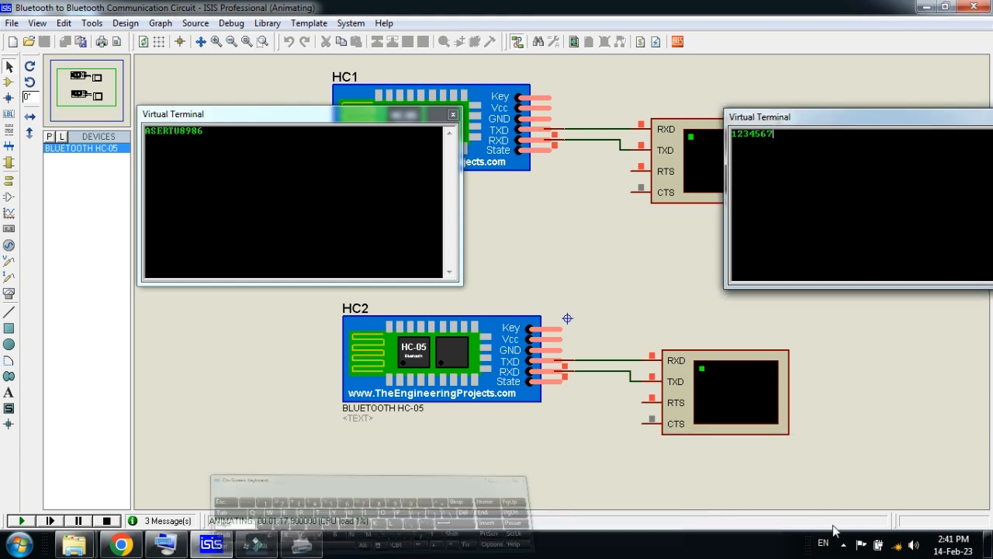